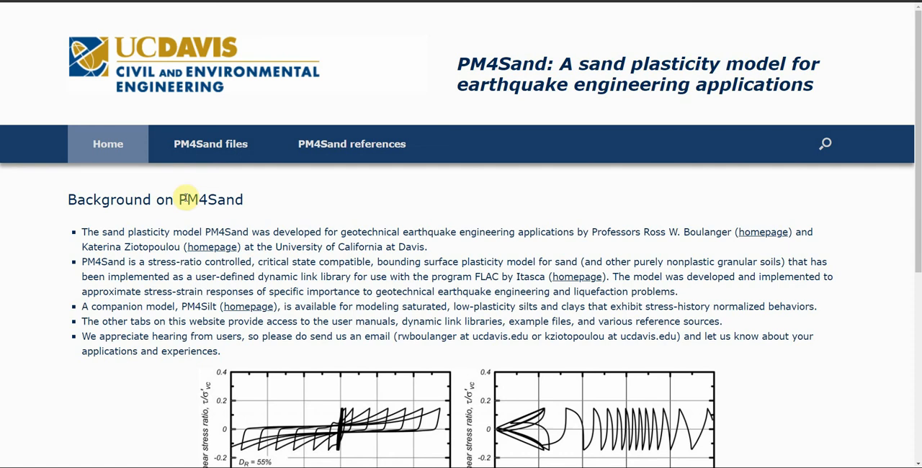
# Highlight the PM4Sand heading on the UC Davis site and briefly scroll the page.
pyautogui.doubleClick(209, 199)
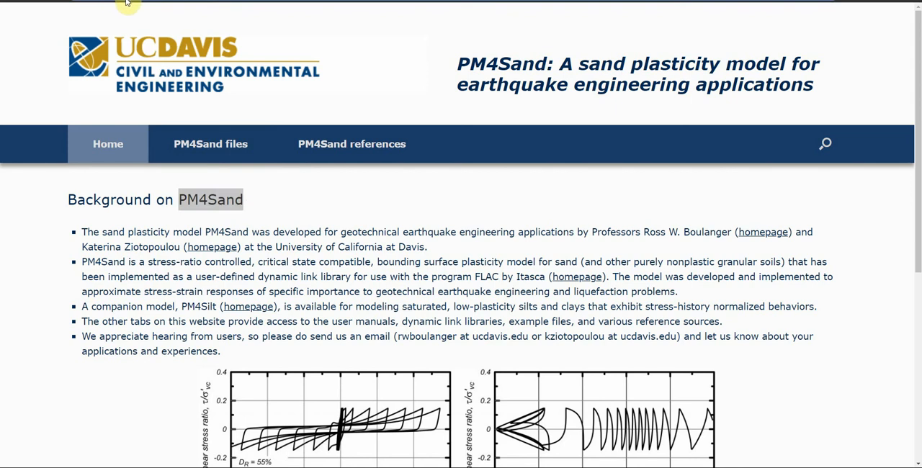
pyautogui.moveTo(179, 36)
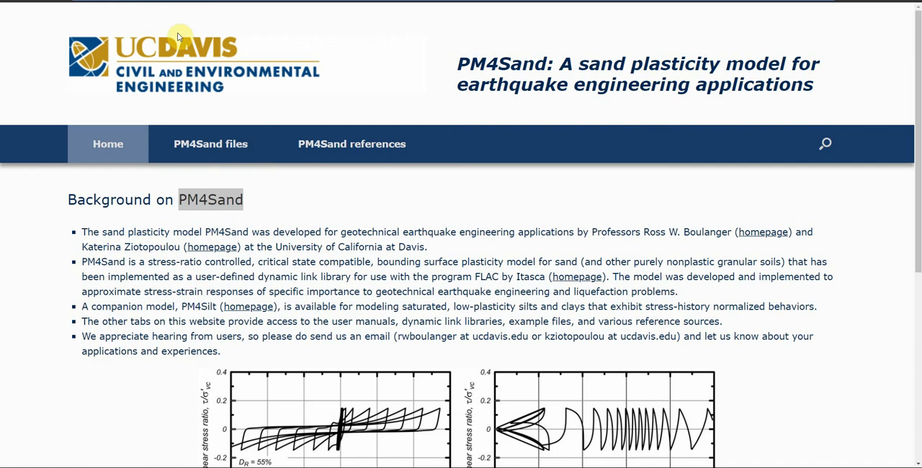
pyautogui.moveTo(165, 259)
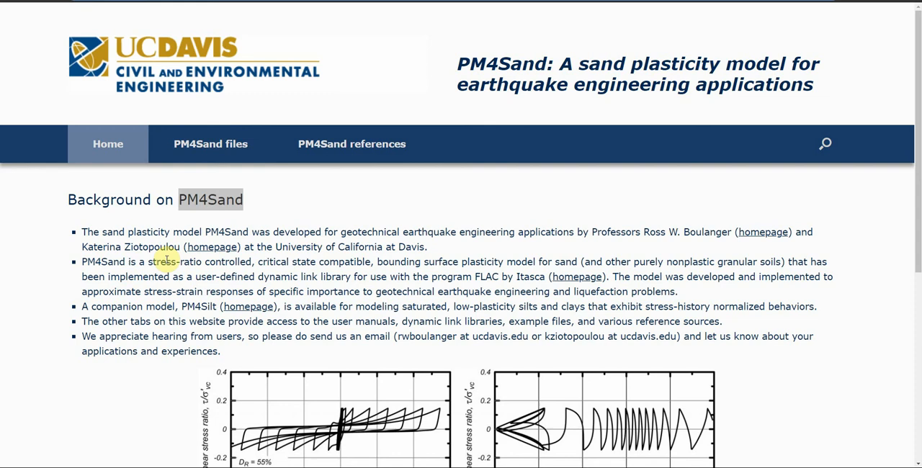
pyautogui.moveTo(180, 71)
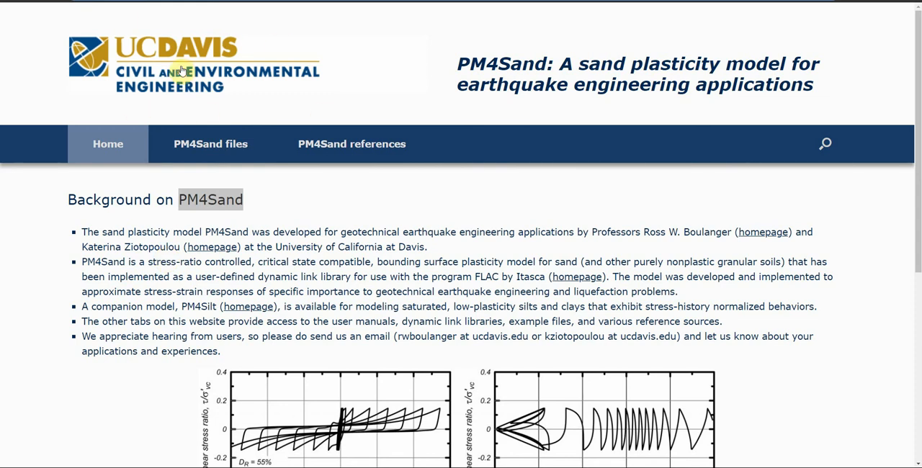
pyautogui.moveTo(195, 68)
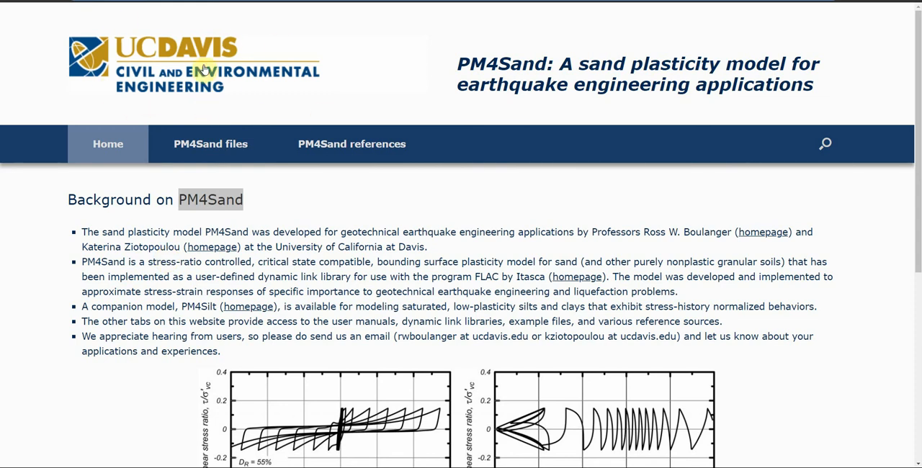
pyautogui.moveTo(133, 54)
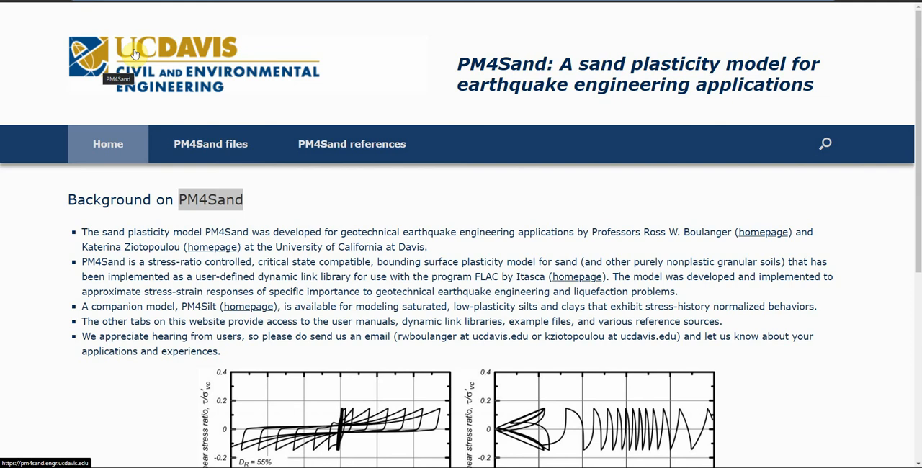
pyautogui.moveTo(86, 133)
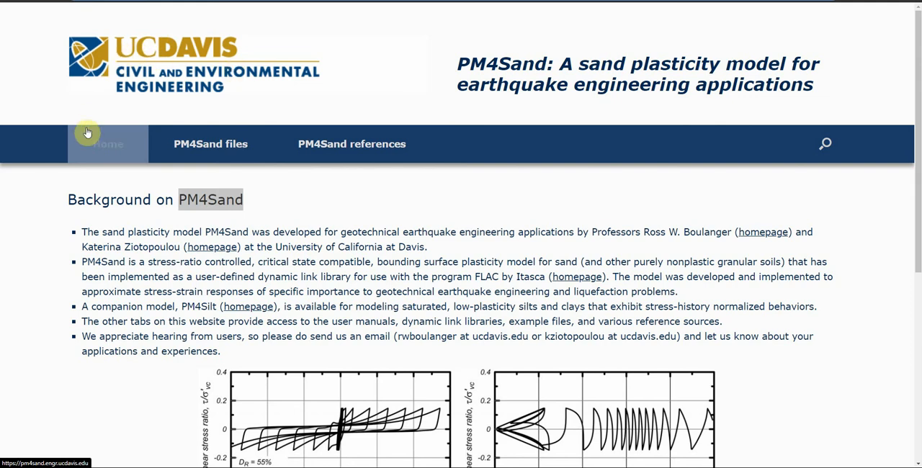
pyautogui.moveTo(126, 63)
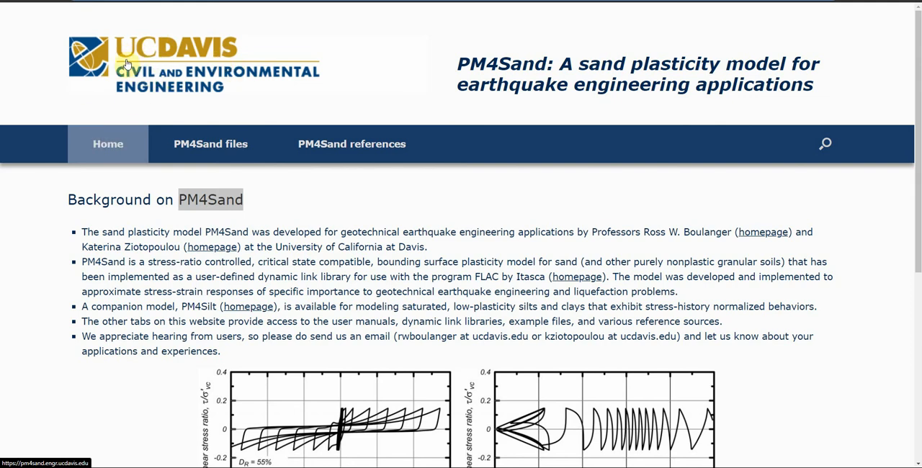
pyautogui.moveTo(194, 78)
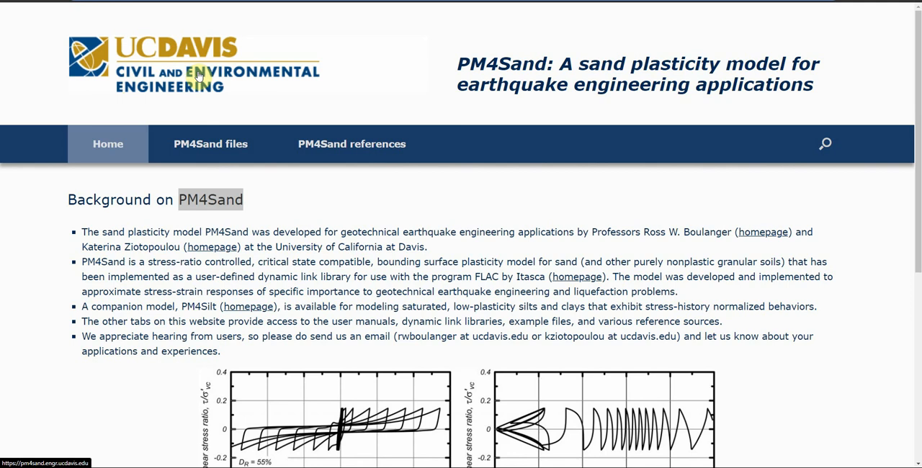
pyautogui.scroll(-3)
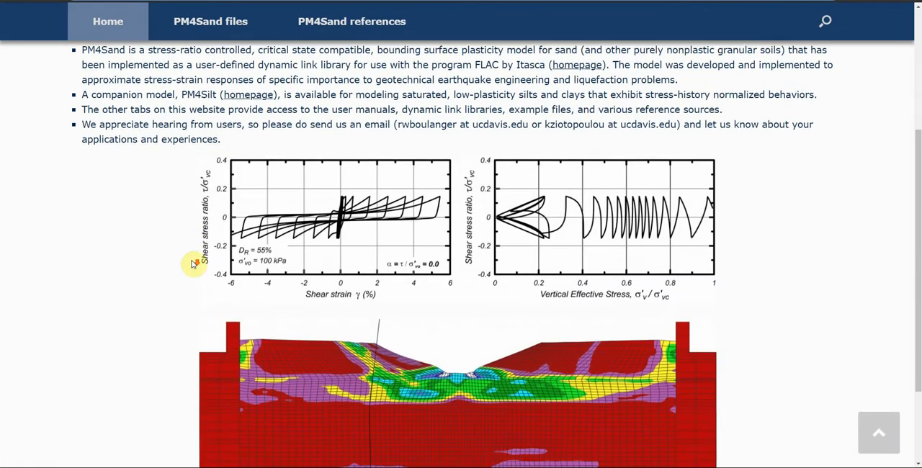
pyautogui.scroll(3)
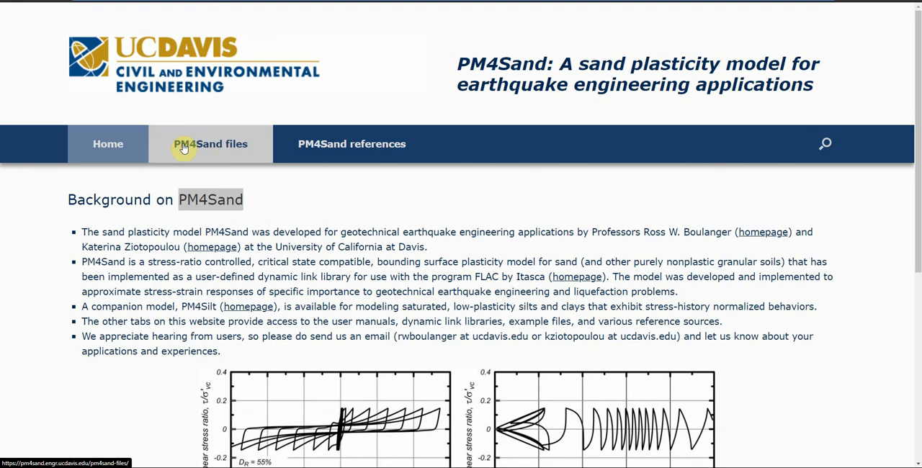
# Go to the PM4Sand files page and highlight the Version 3.1 section heading.
pyautogui.click(211, 143)
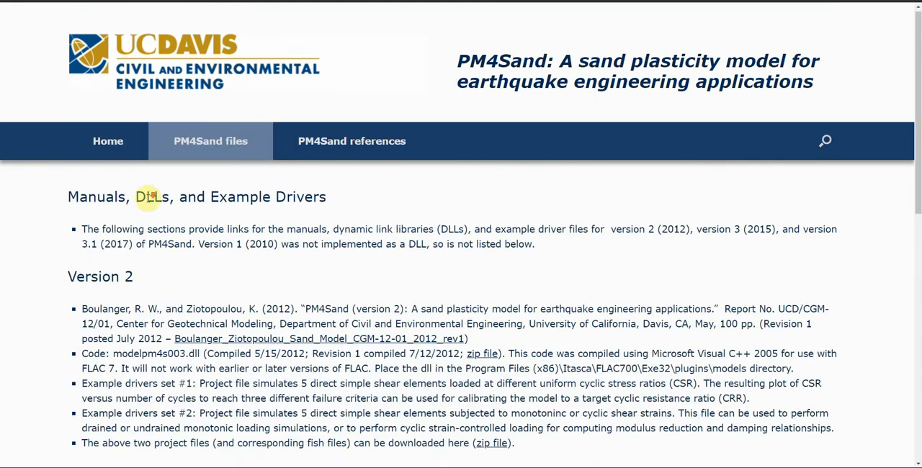
pyautogui.scroll(-3)
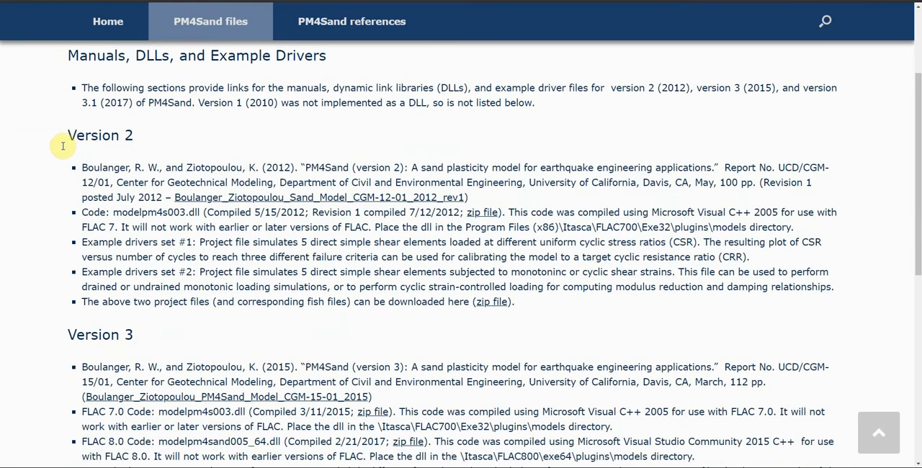
pyautogui.scroll(-3)
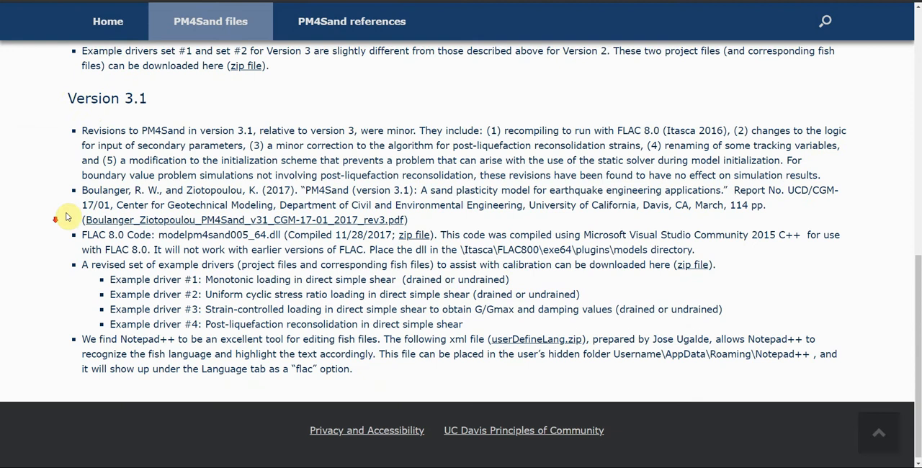
pyautogui.doubleClick(107, 93)
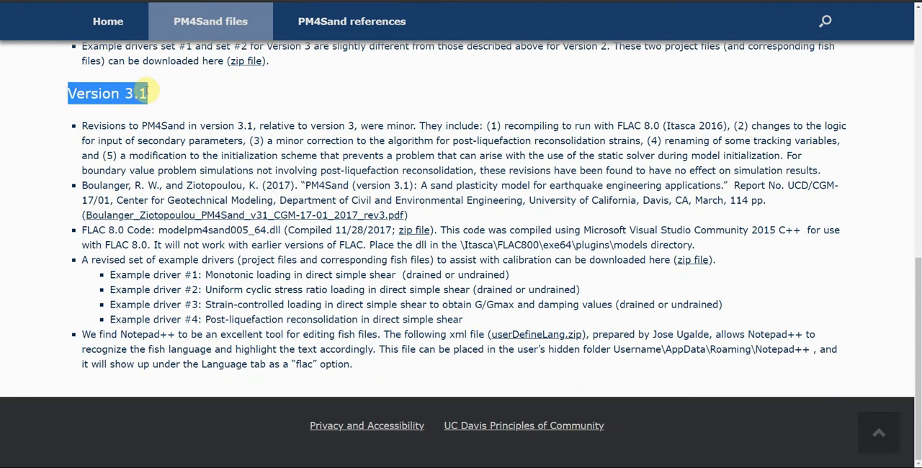
pyautogui.moveTo(70, 200)
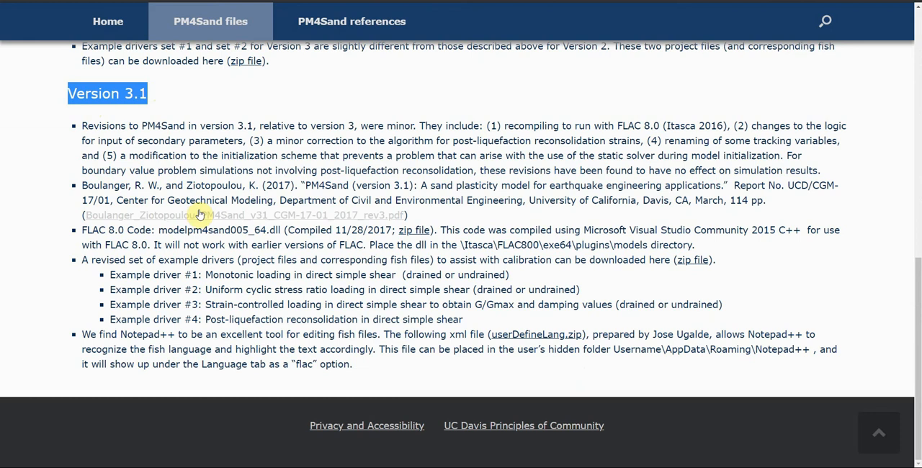
pyautogui.moveTo(166, 215)
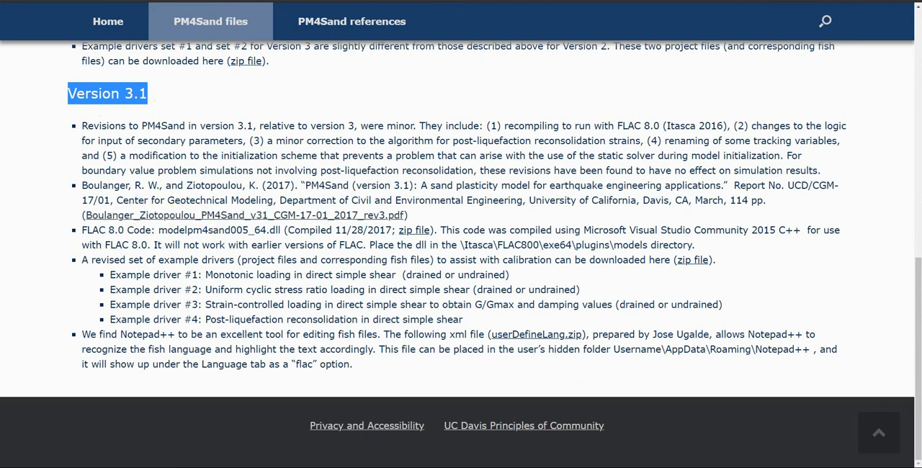
pyautogui.moveTo(328, 215)
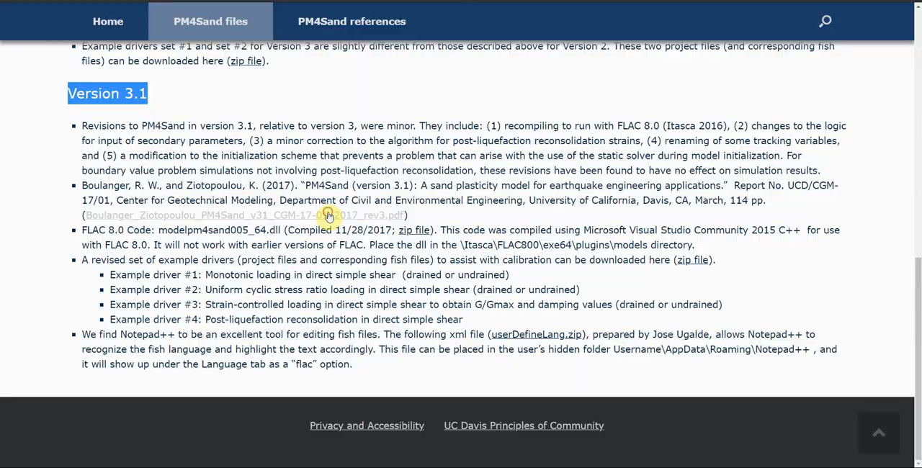
# Open the Version 3.1 PM4Sand report PDF and read from page 31 to page 73.
pyautogui.click(245, 215)
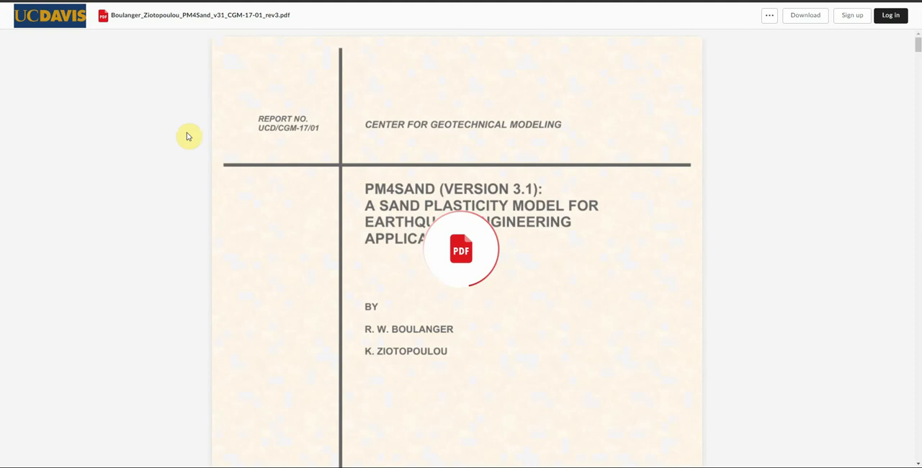
pyautogui.moveTo(377, 192)
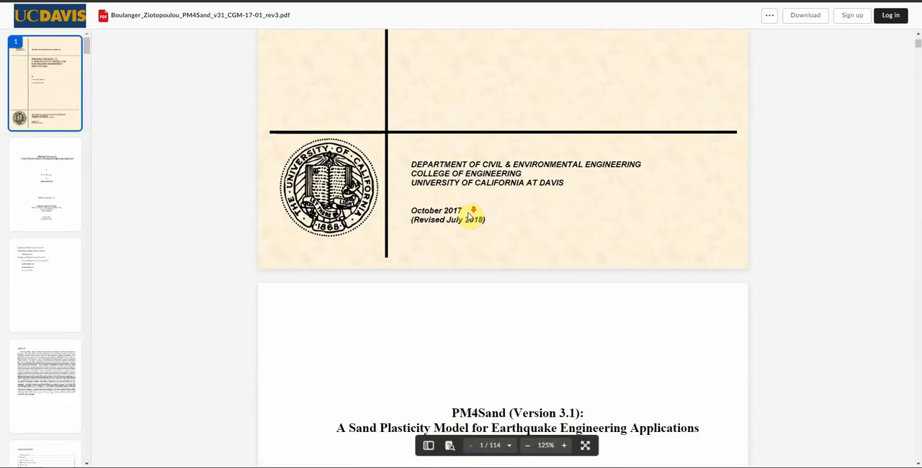
pyautogui.scroll(-3)
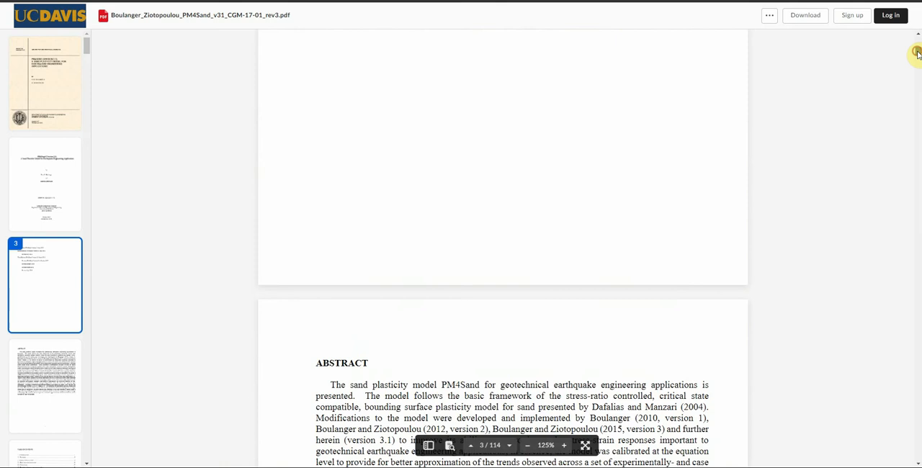
pyautogui.scroll(-3)
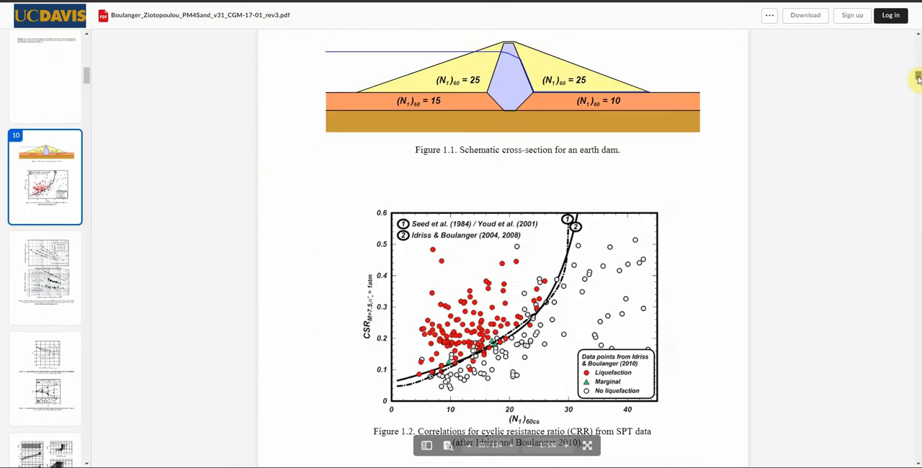
pyautogui.scroll(-3)
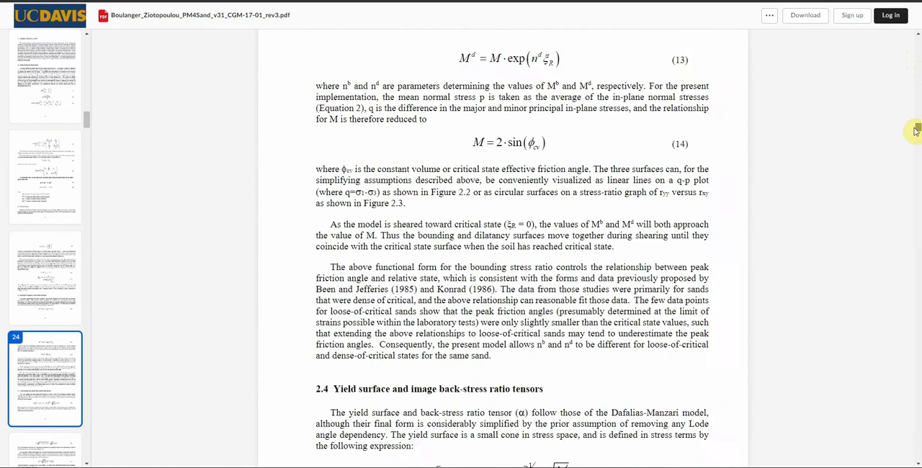
pyautogui.scroll(-3)
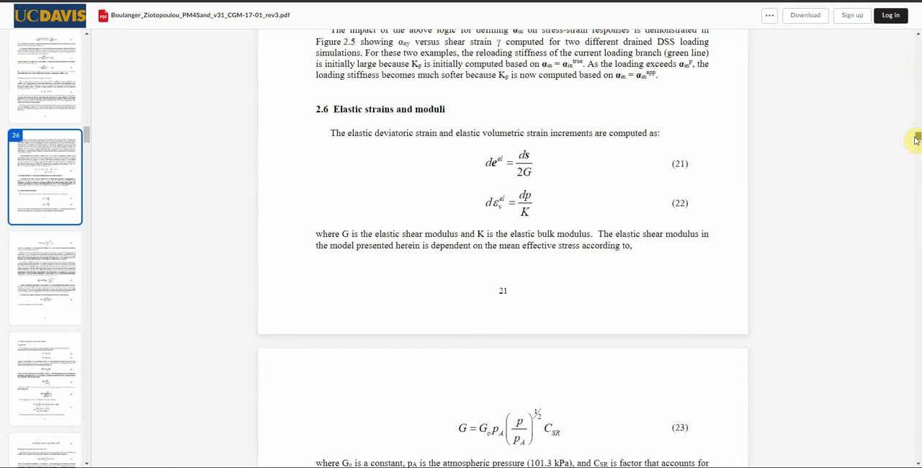
pyautogui.scroll(-3)
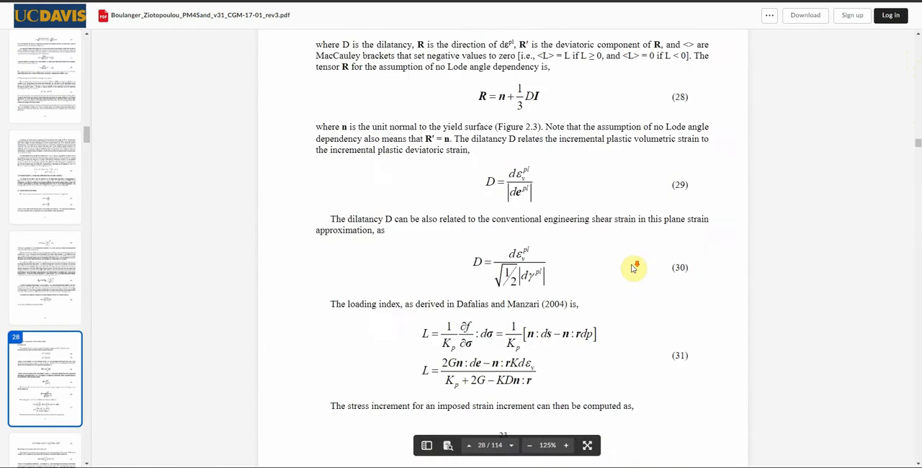
pyautogui.scroll(-3)
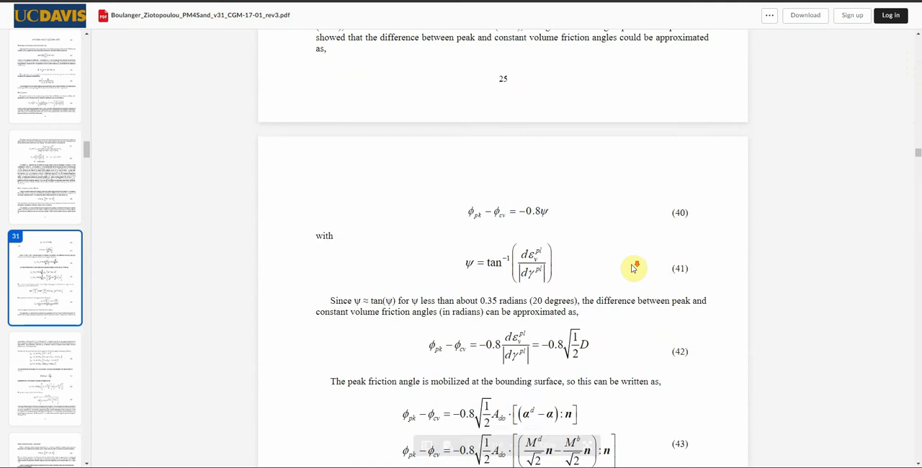
pyautogui.scroll(-3)
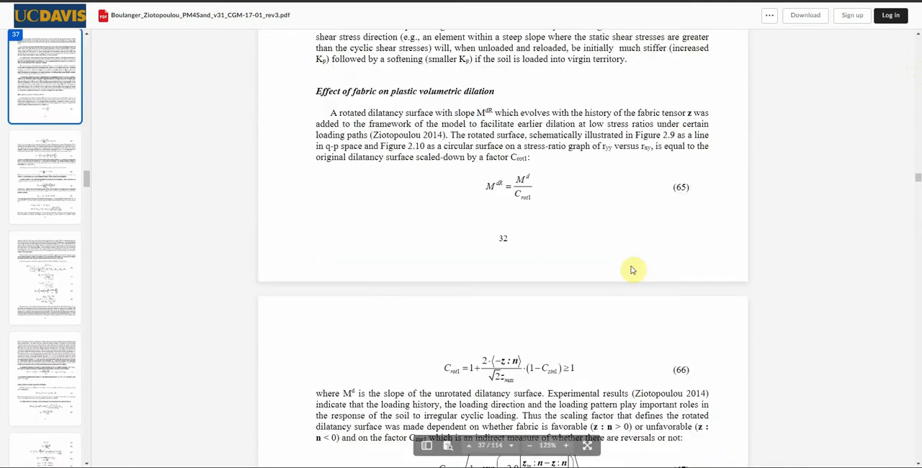
pyautogui.scroll(-3)
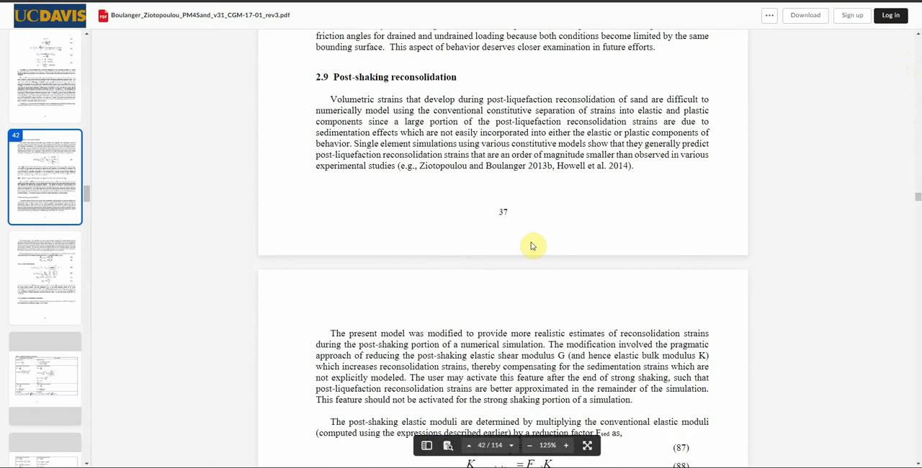
pyautogui.scroll(-3)
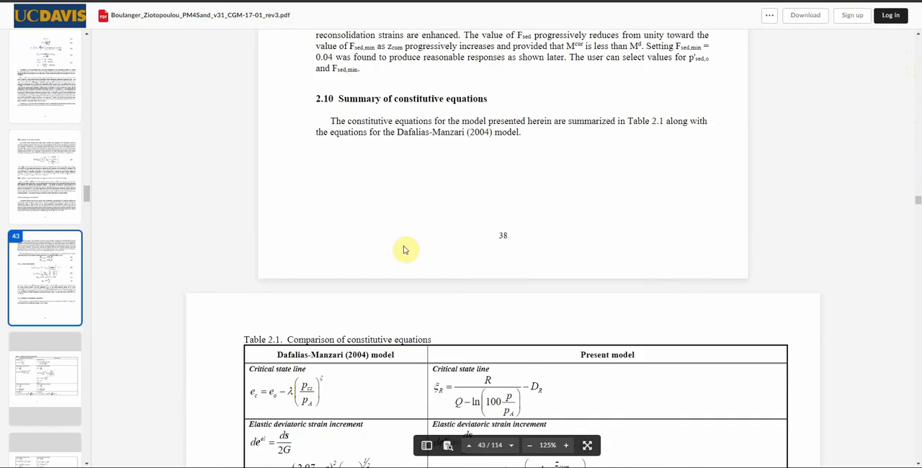
pyautogui.scroll(-3)
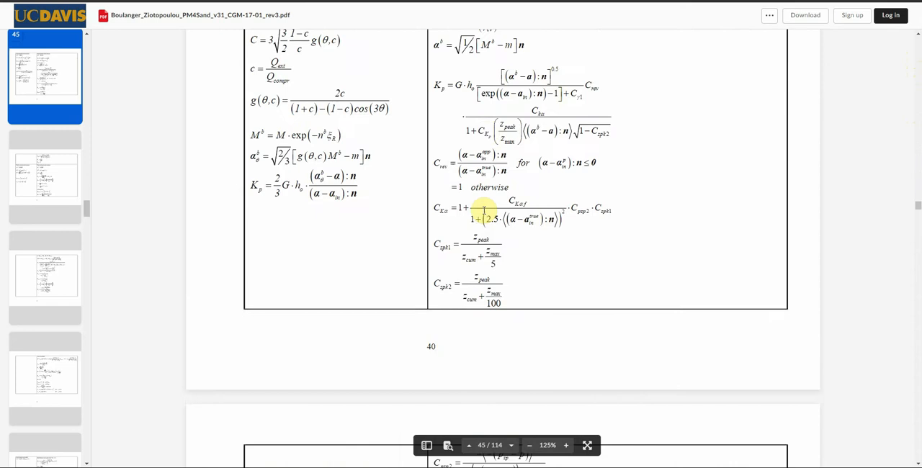
pyautogui.scroll(-3)
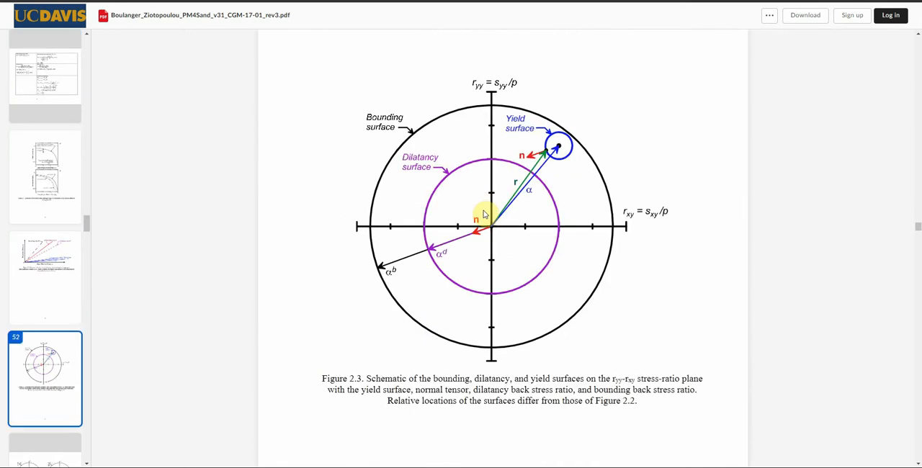
pyautogui.scroll(-3)
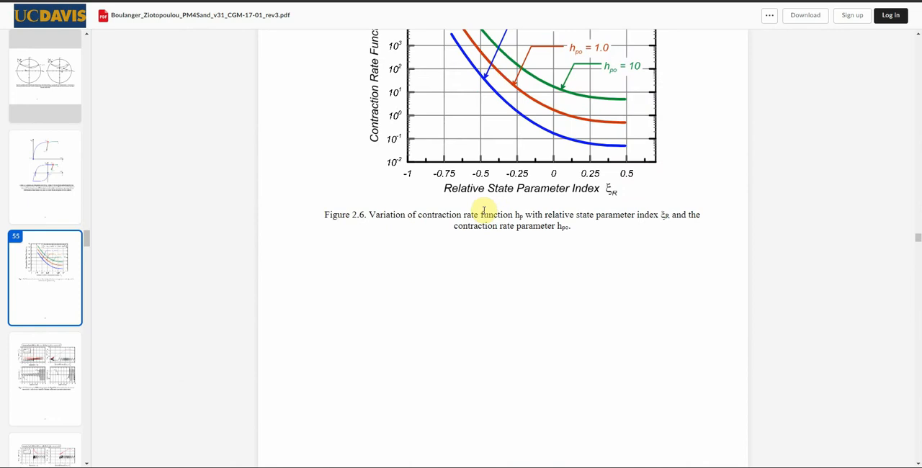
pyautogui.scroll(-3)
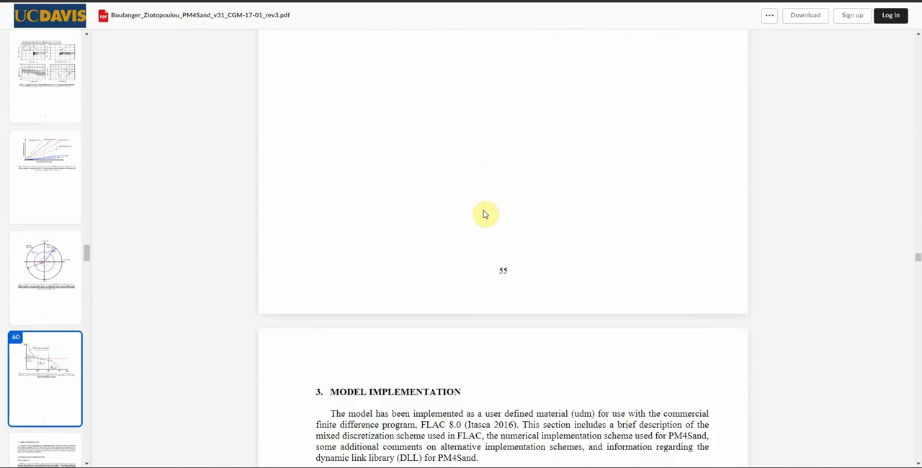
pyautogui.scroll(-3)
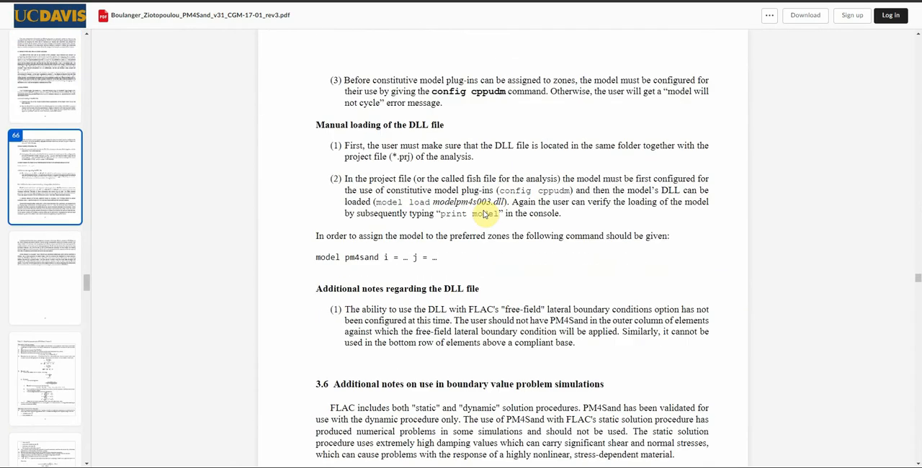
pyautogui.scroll(-3)
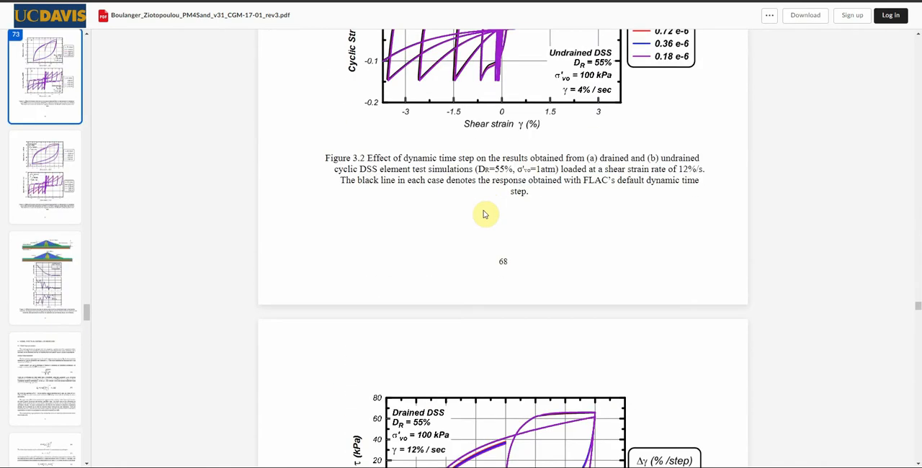
# Read section 4 and Table 4.1's primary input parameters on page 74.
pyautogui.scroll(-3)
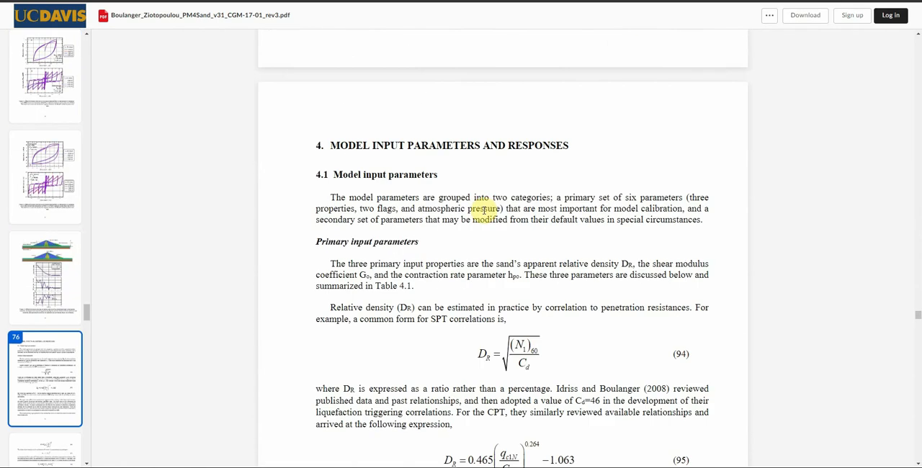
pyautogui.scroll(-3)
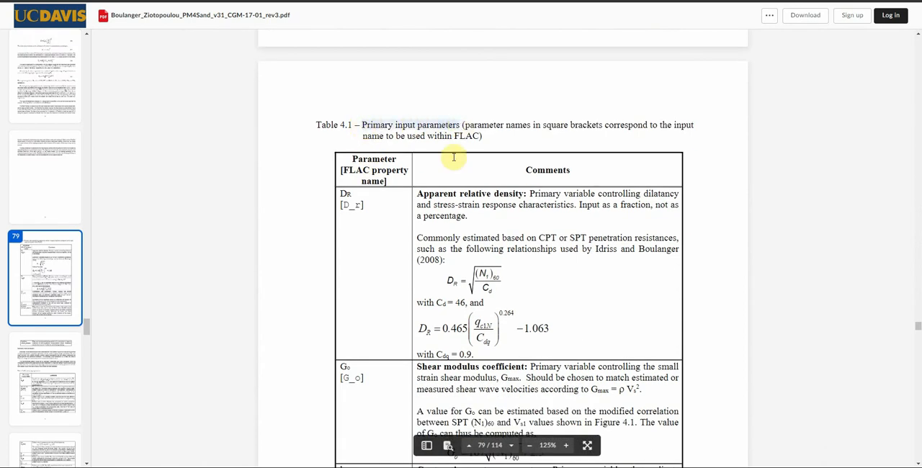
pyautogui.scroll(-3)
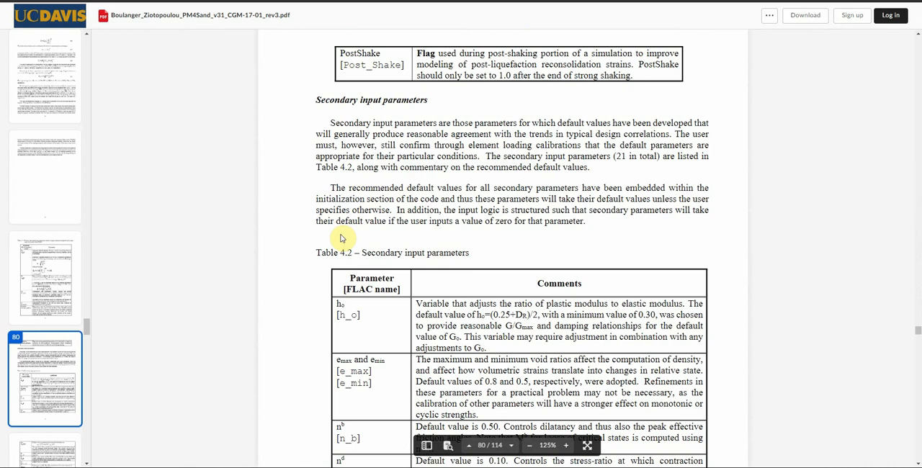
pyautogui.scroll(3)
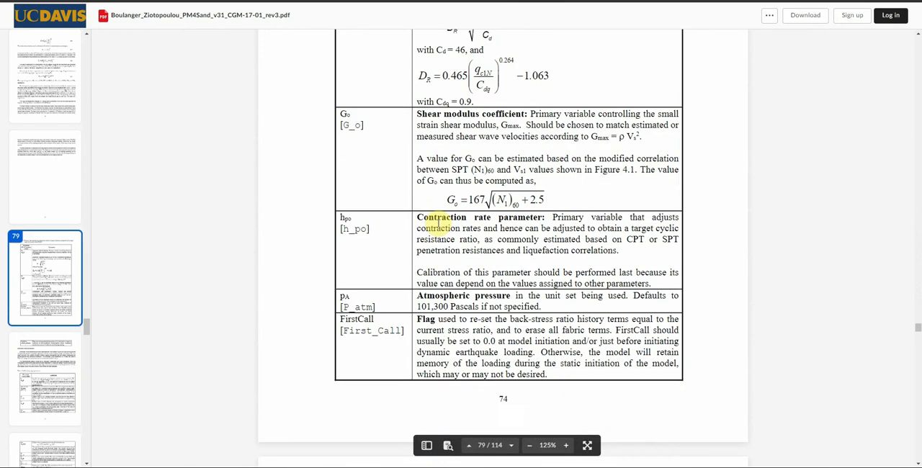
pyautogui.scroll(3)
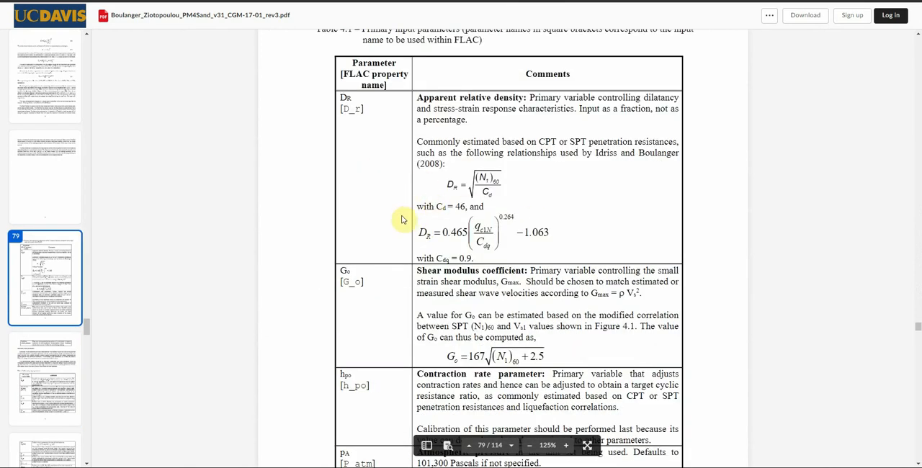
pyautogui.scroll(-3)
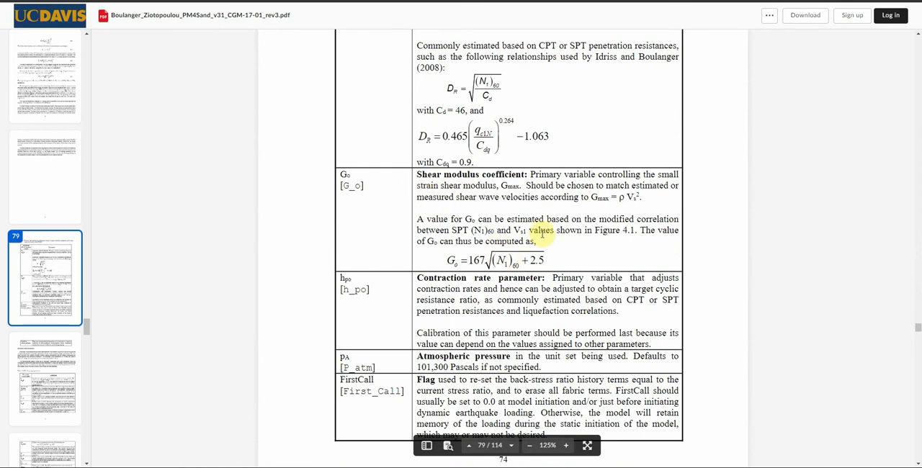
pyautogui.scroll(-3)
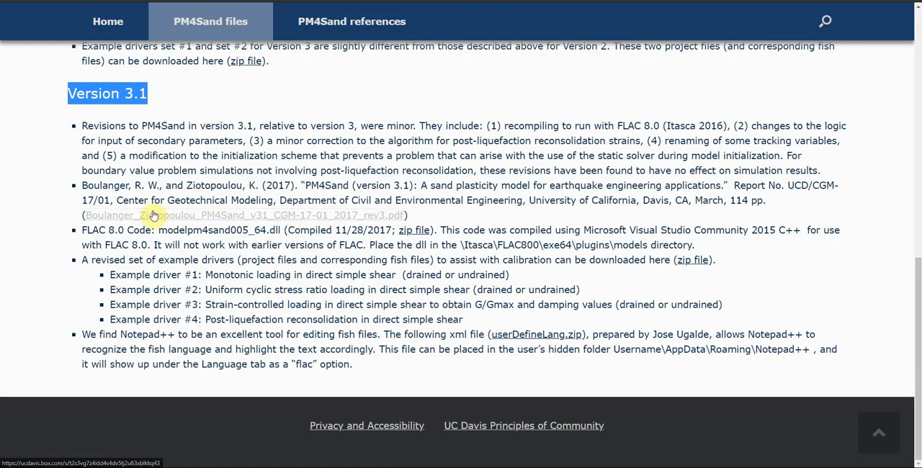
pyautogui.moveTo(232, 218)
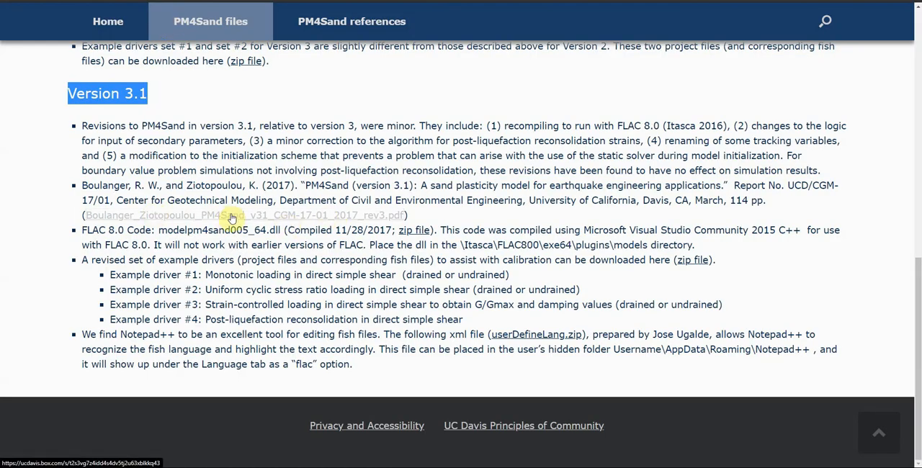
# Highlight the Version 3.1 file name modelpm4sand005_64.dll and its FLAC 8.0 label.
pyautogui.doubleClick(186, 229)
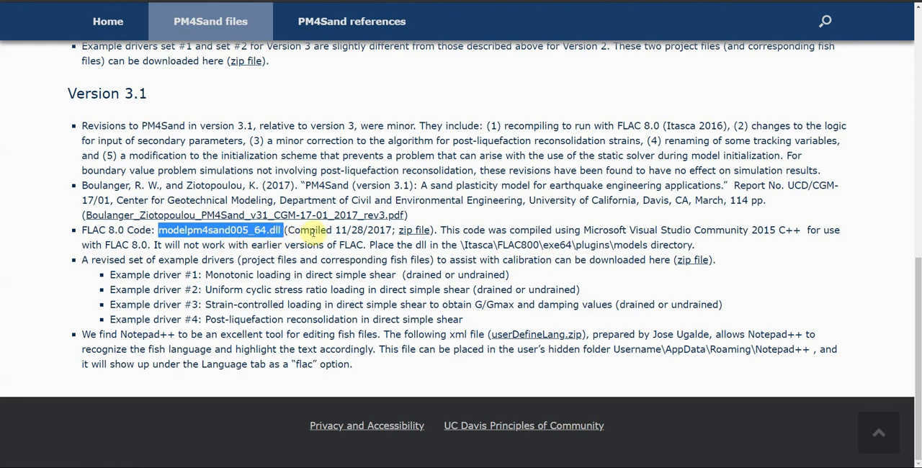
pyautogui.moveTo(107, 230)
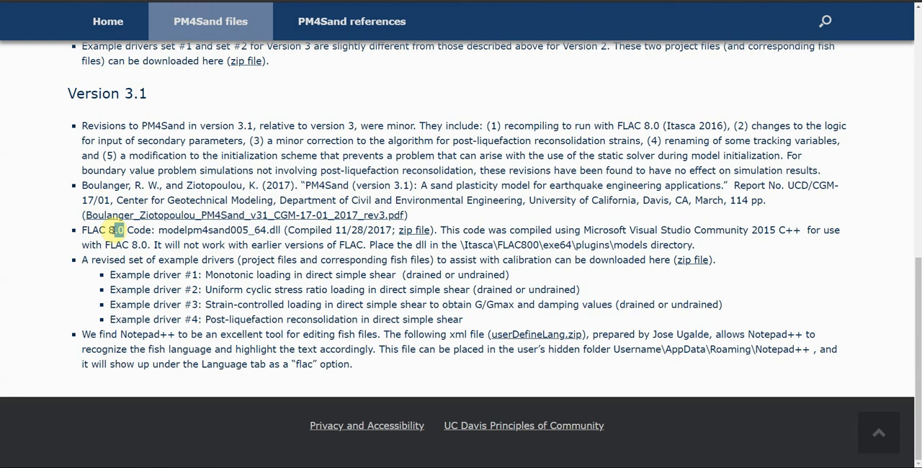
pyautogui.doubleClick(103, 230)
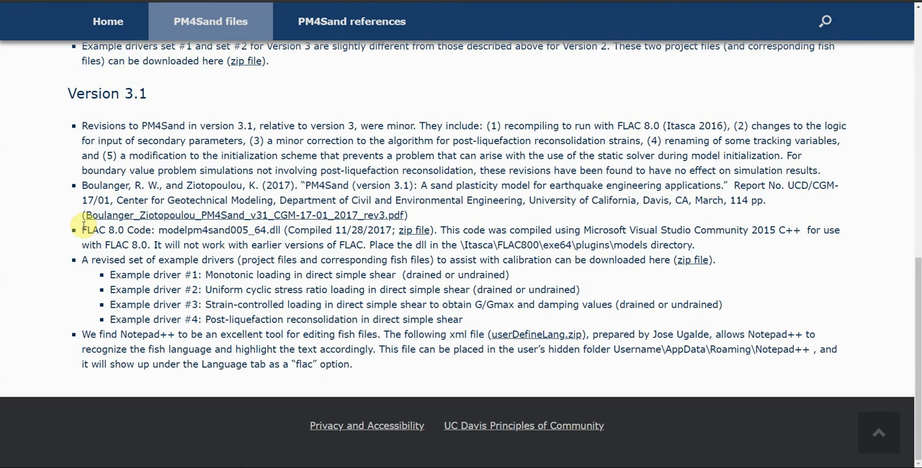
pyautogui.doubleClick(102, 230)
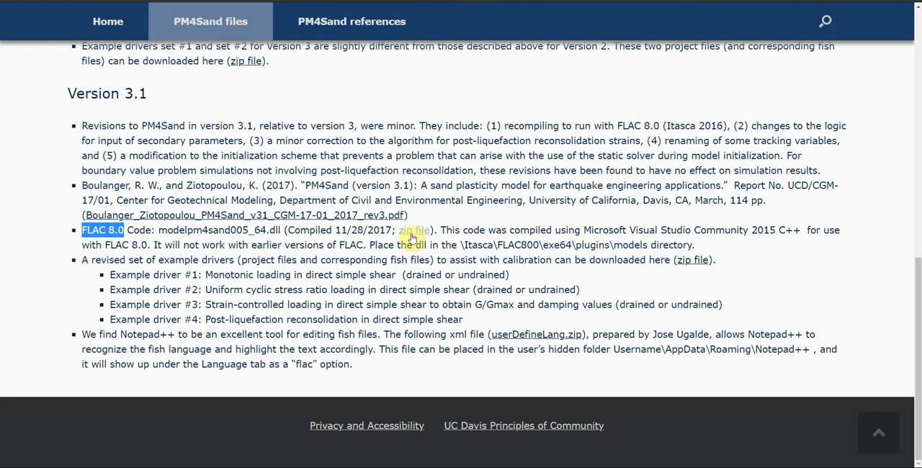
pyautogui.moveTo(414, 230)
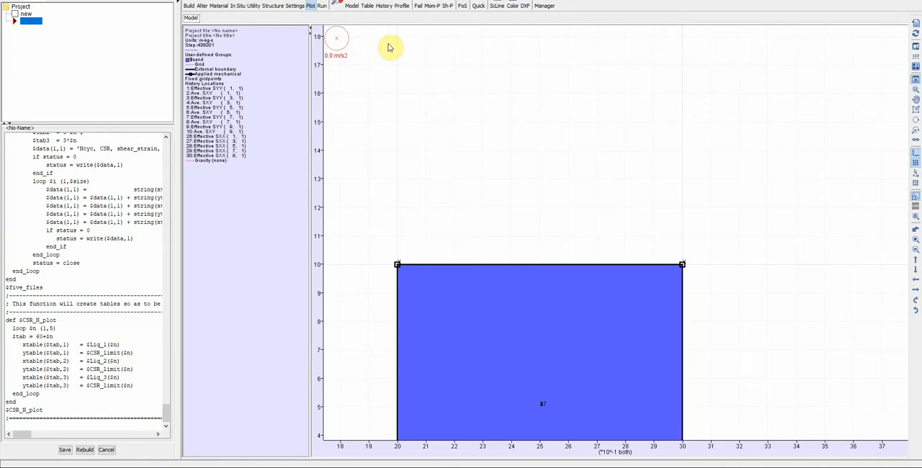
pyautogui.moveTo(353, 6)
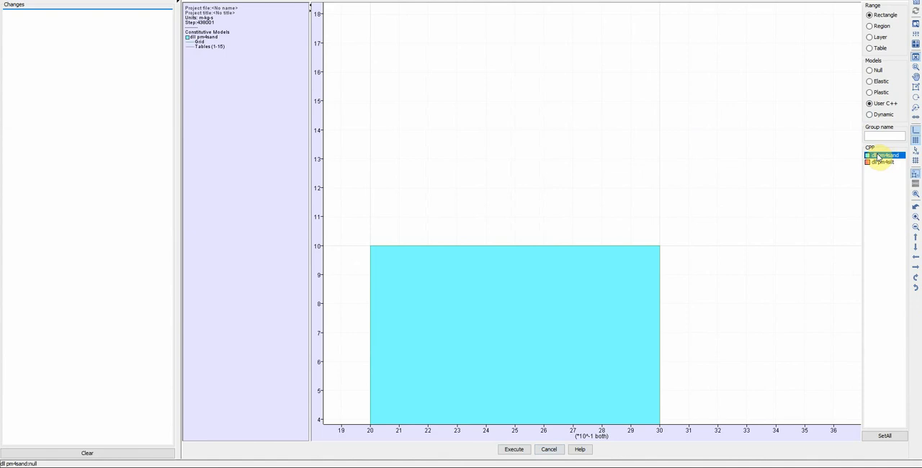
pyautogui.moveTo(886, 158)
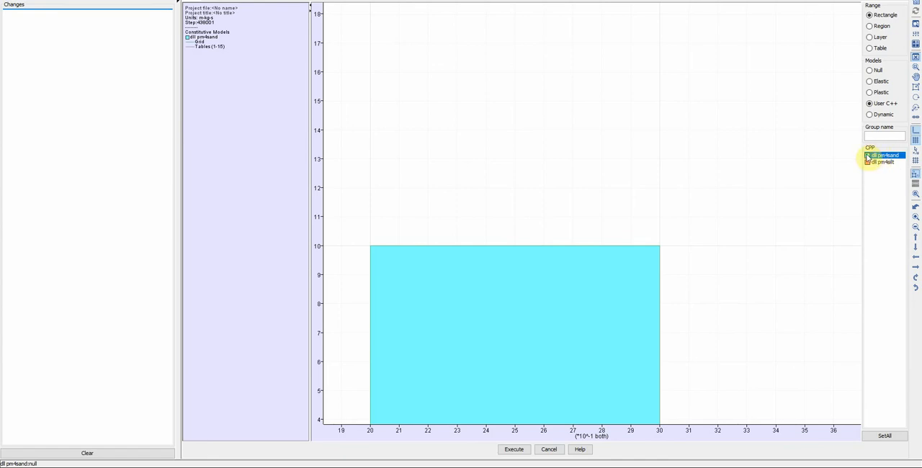
pyautogui.moveTo(543, 266)
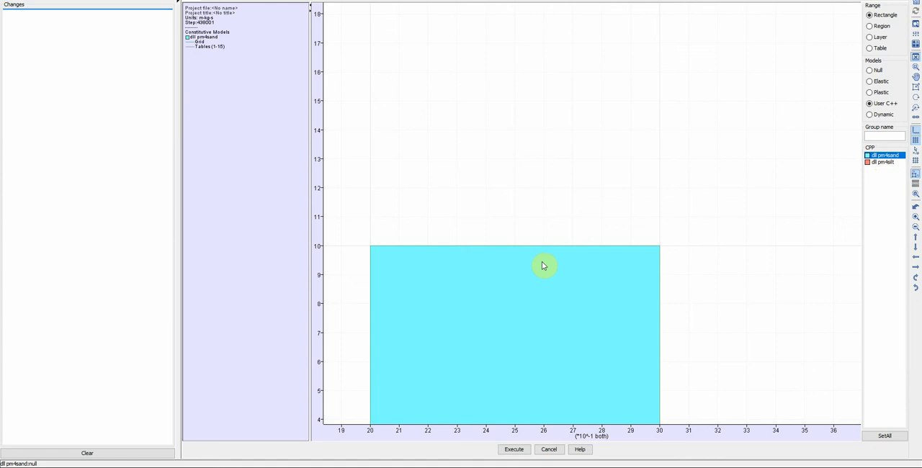
pyautogui.moveTo(789, 243)
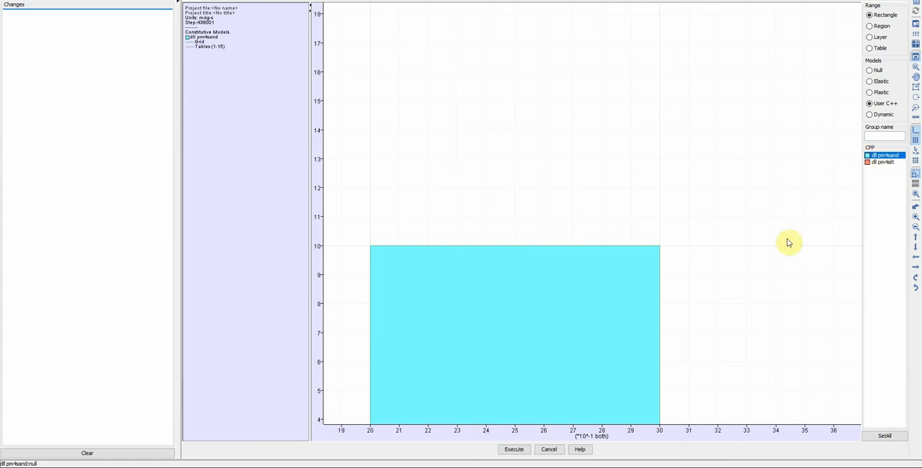
pyautogui.moveTo(533, 340)
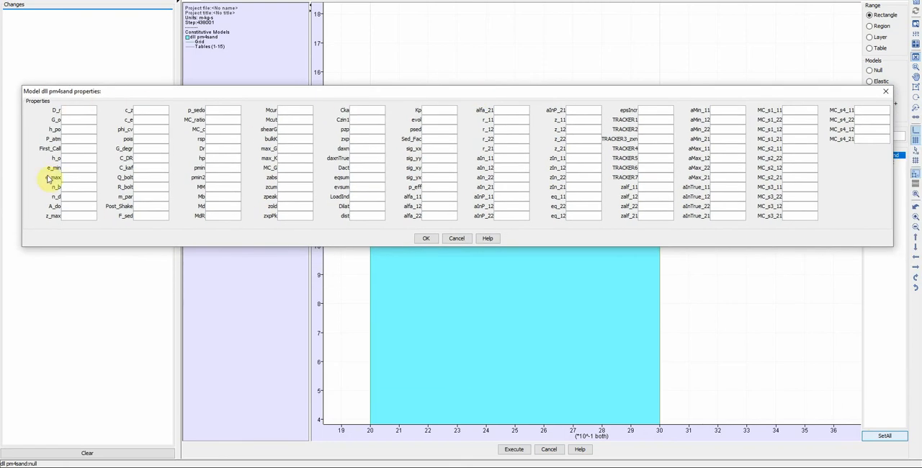
pyautogui.moveTo(465, 121)
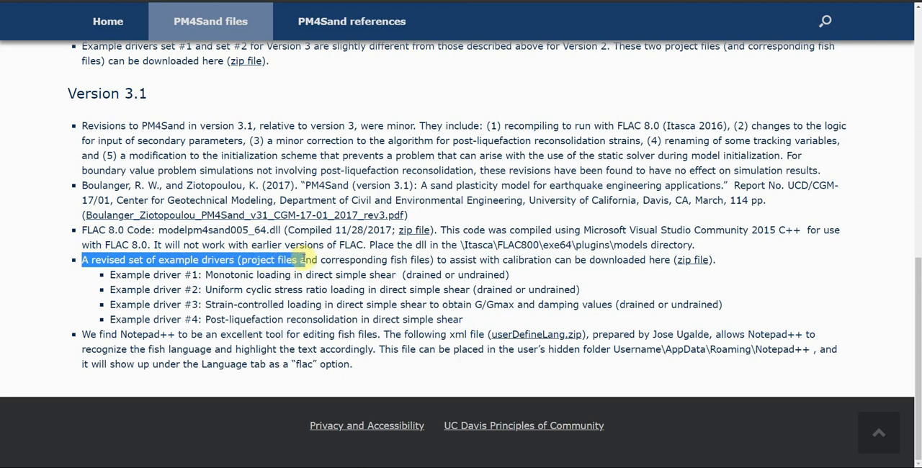
pyautogui.moveTo(299, 260); pyautogui.dragTo(479, 304)
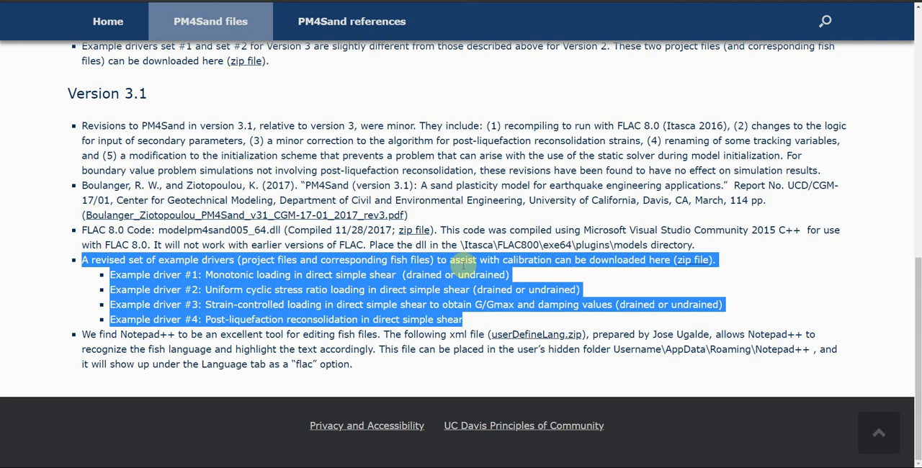
pyautogui.moveTo(144, 281)
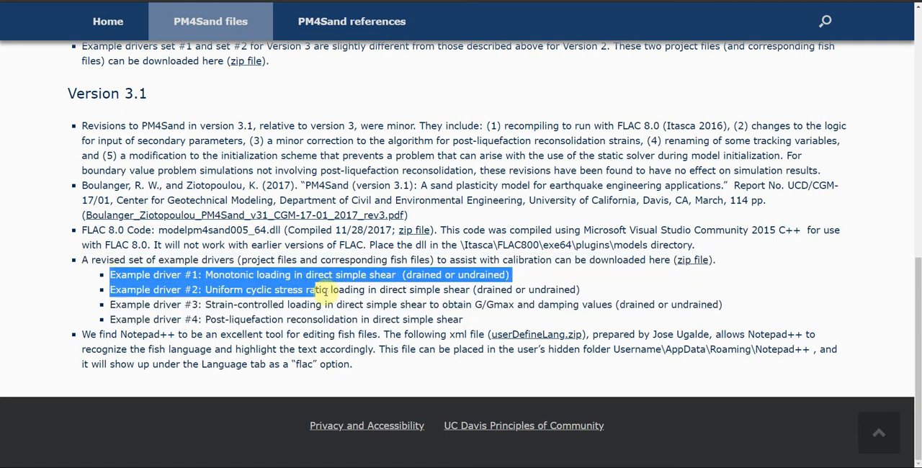
pyautogui.moveTo(324, 289); pyautogui.dragTo(461, 319)
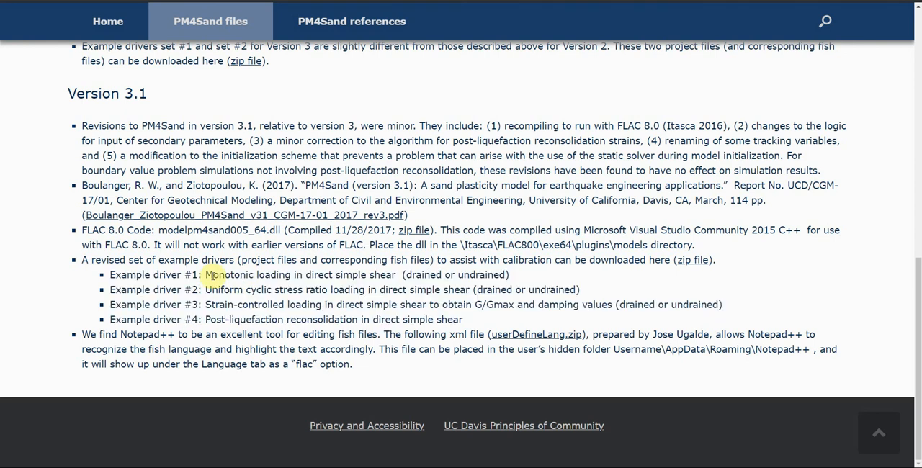
pyautogui.doubleClick(302, 274)
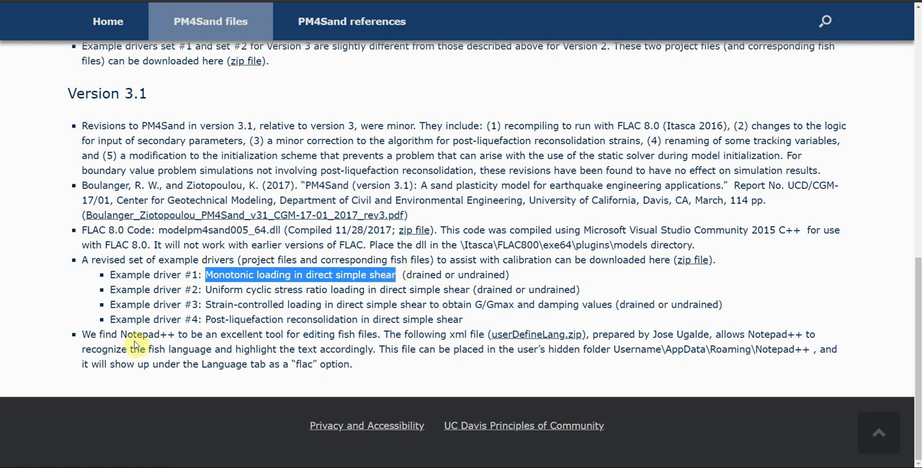
pyautogui.moveTo(173, 338)
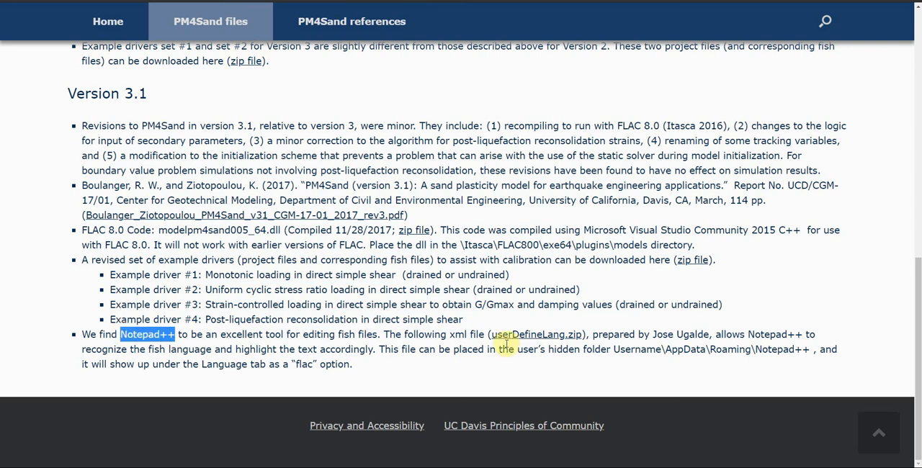
pyautogui.moveTo(536, 335)
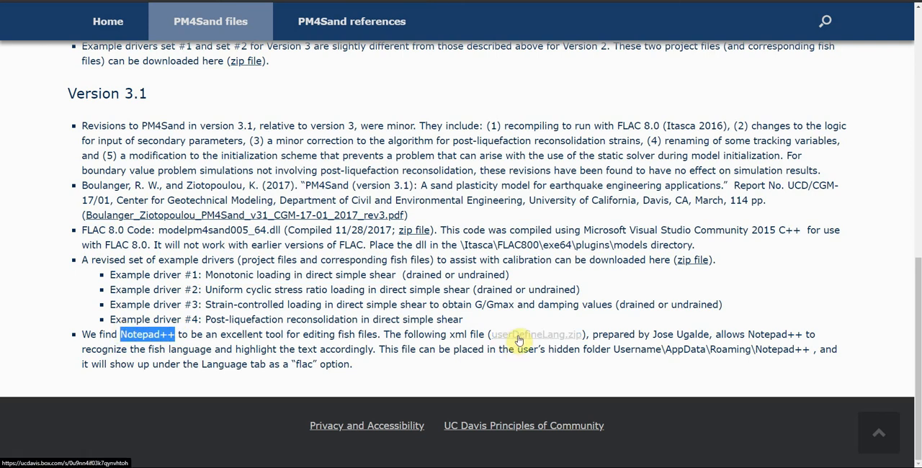
pyautogui.moveTo(323, 349)
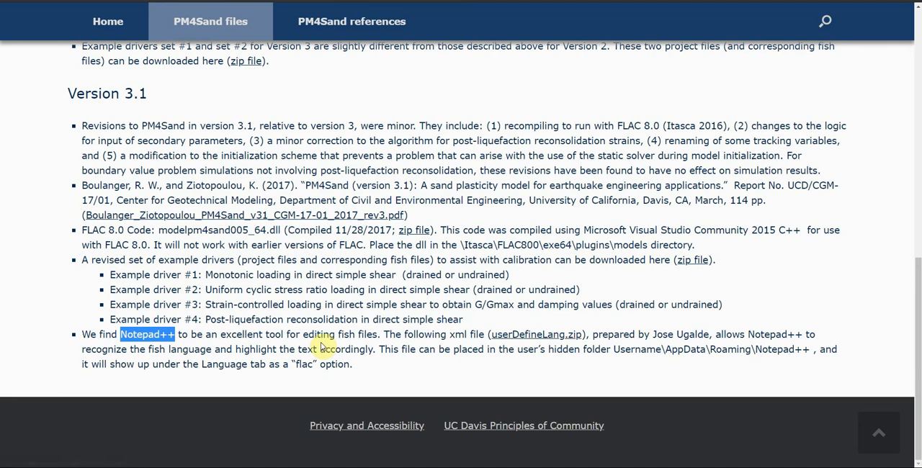
pyautogui.moveTo(536, 334)
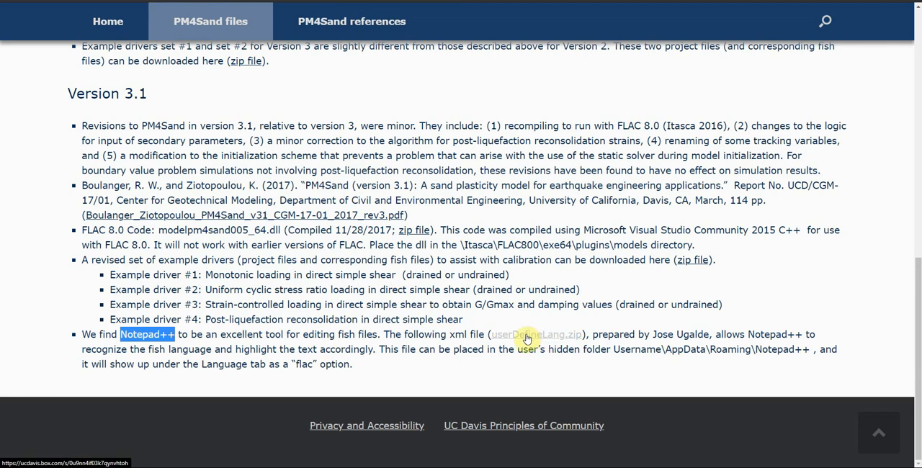
pyautogui.moveTo(816, 276)
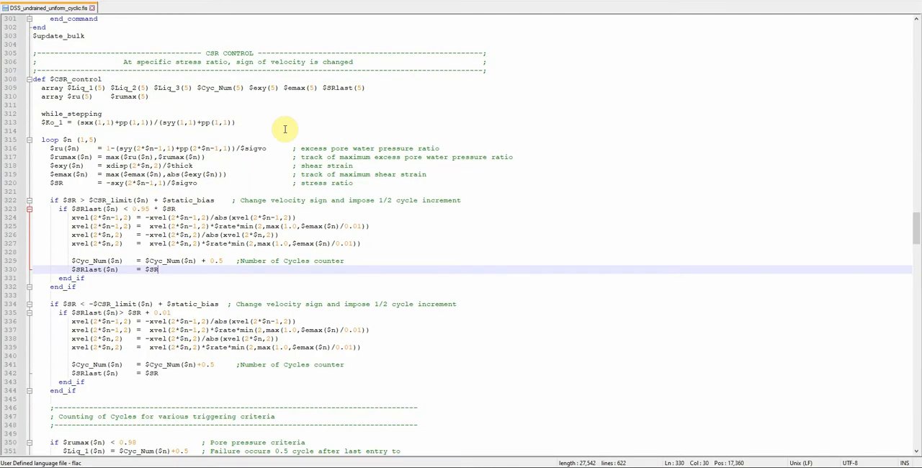
pyautogui.scroll(3)
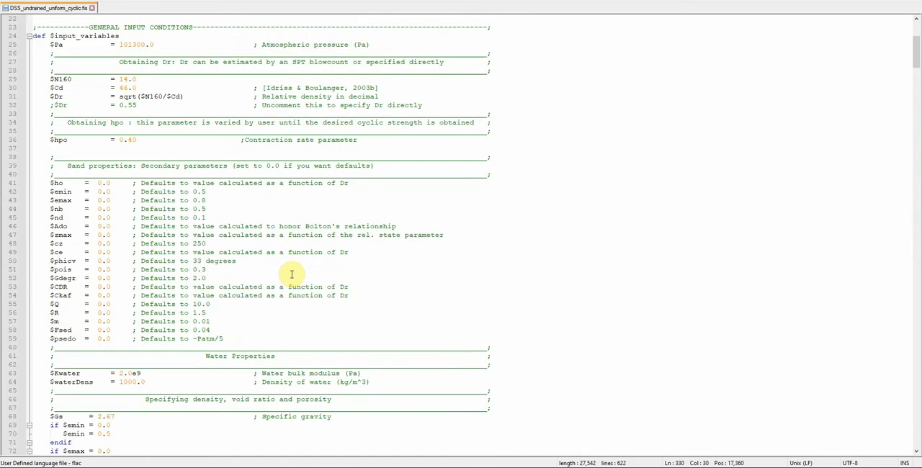
pyautogui.scroll(-3)
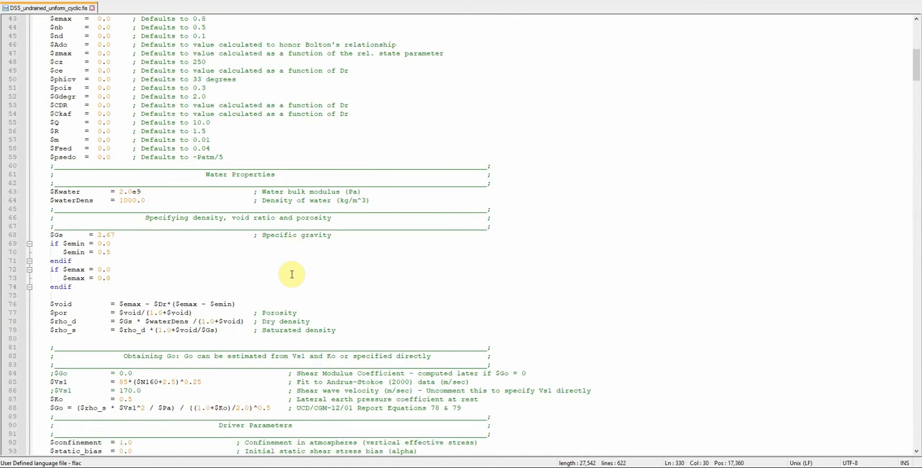
pyautogui.scroll(-3)
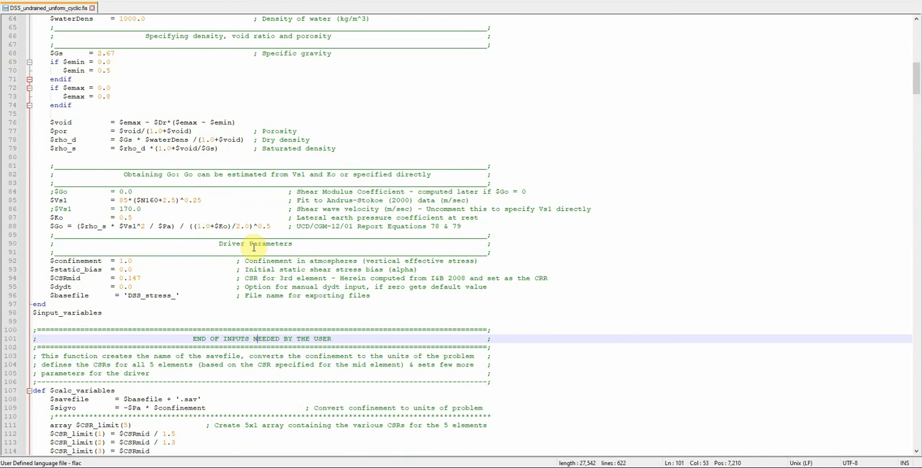
pyautogui.scroll(3)
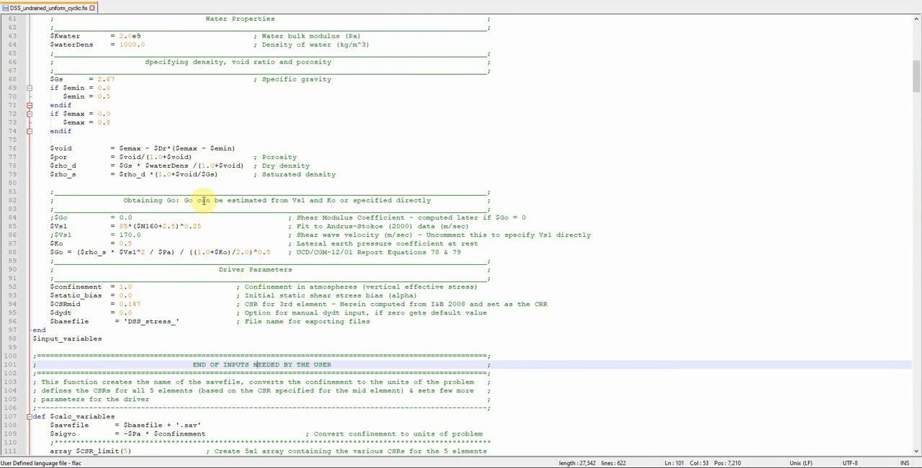
pyautogui.scroll(3)
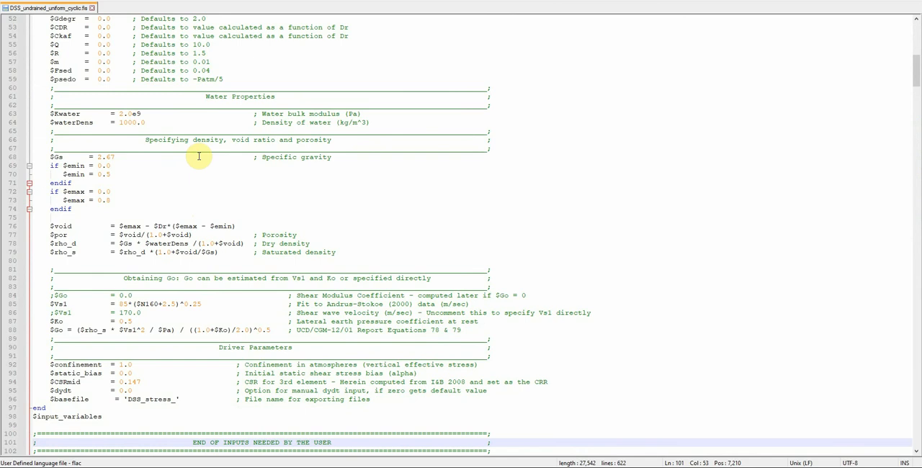
pyautogui.scroll(3)
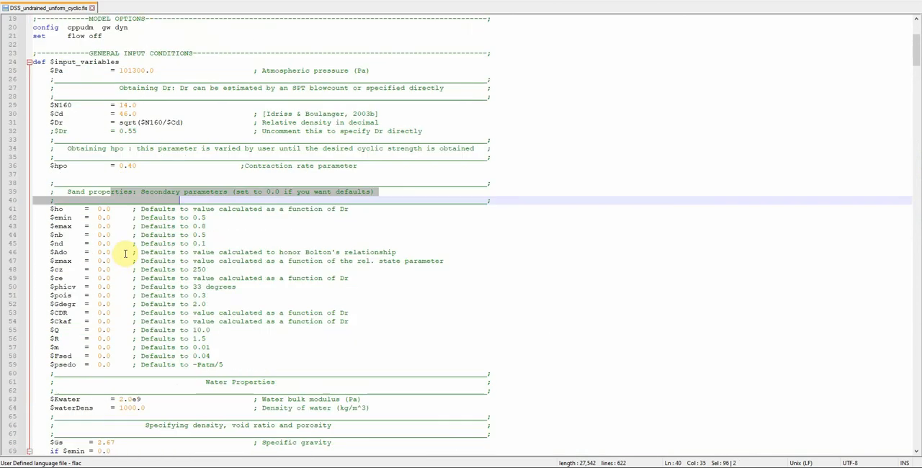
pyautogui.scroll(3)
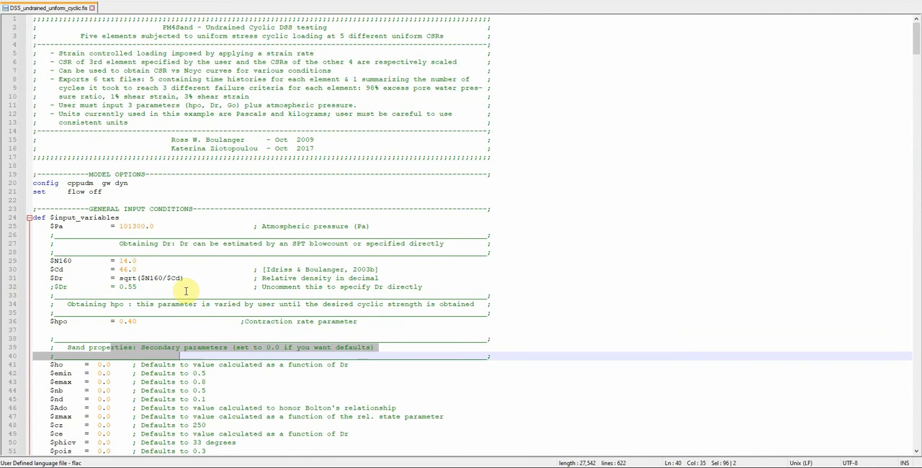
pyautogui.moveTo(208, 264)
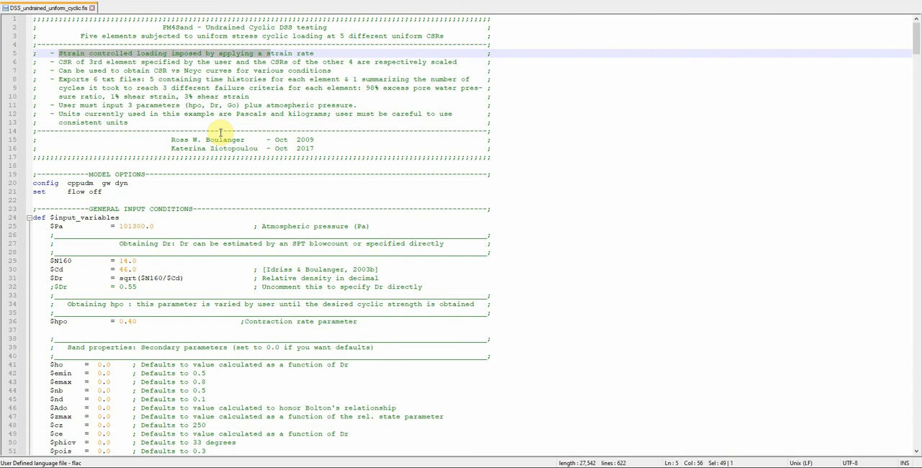
pyautogui.scroll(-3)
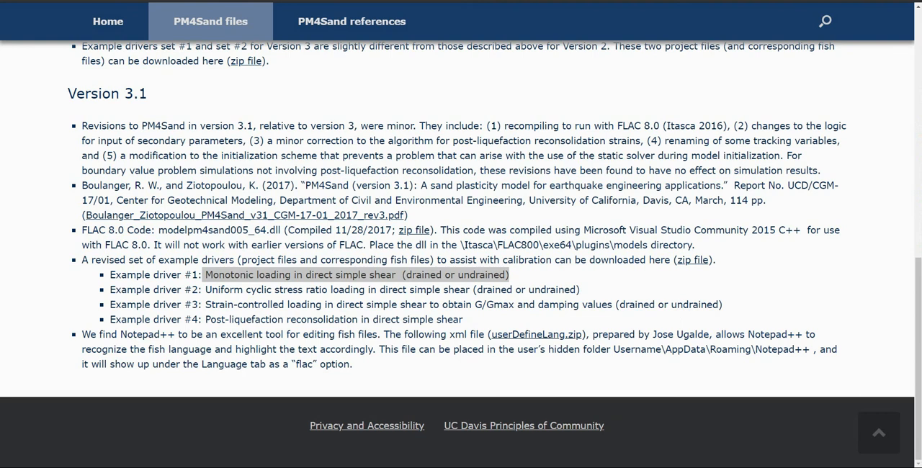
pyautogui.moveTo(461, 204)
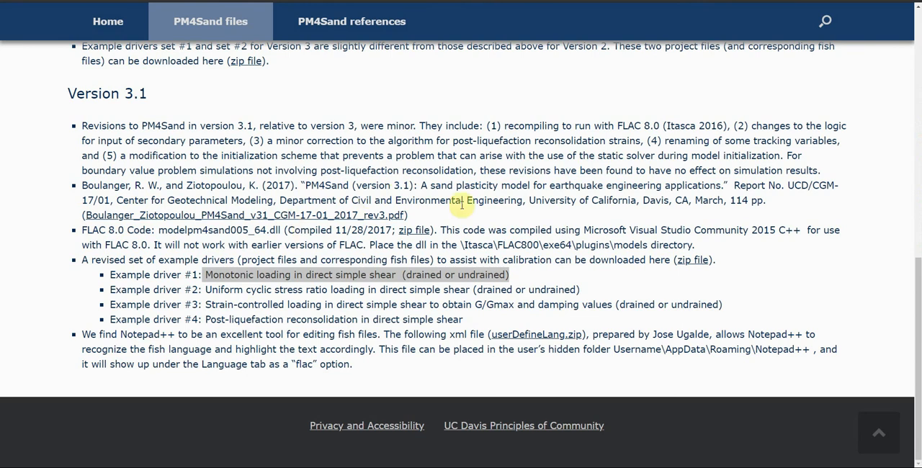
pyautogui.moveTo(367, 288)
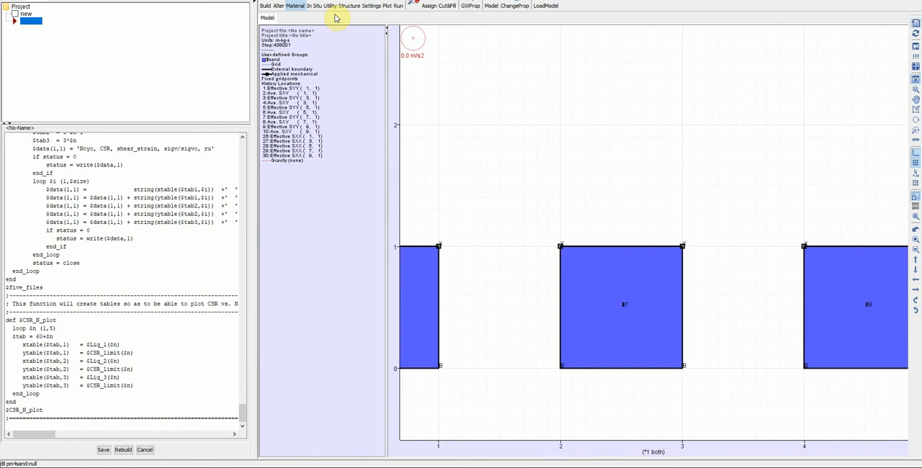
pyautogui.moveTo(385, 6)
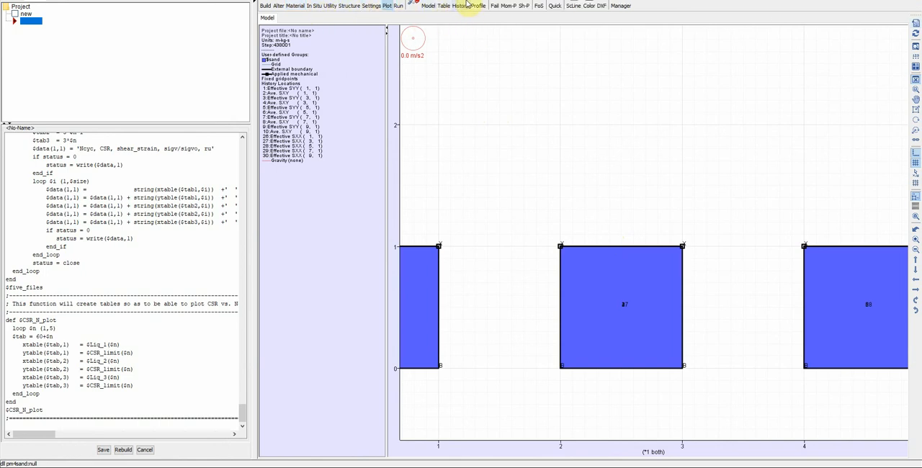
# Plot the history of item 21, the $ru_1 FISH variable.
pyautogui.click(444, 5)
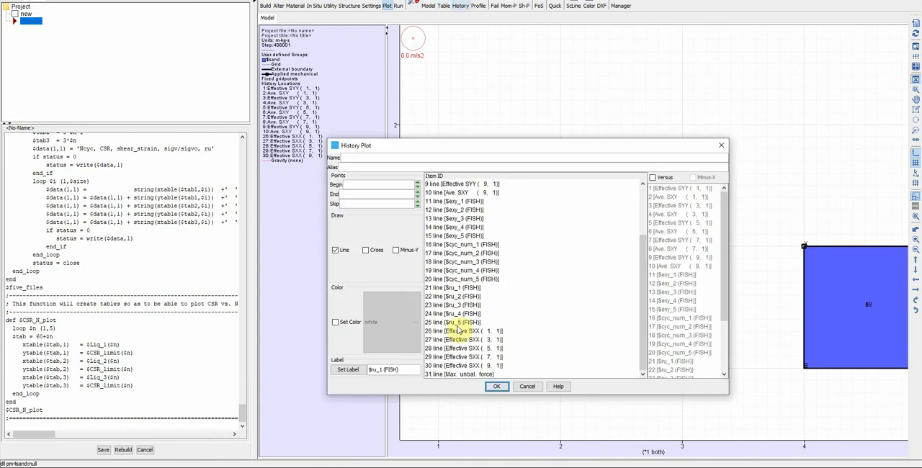
pyautogui.click(461, 261)
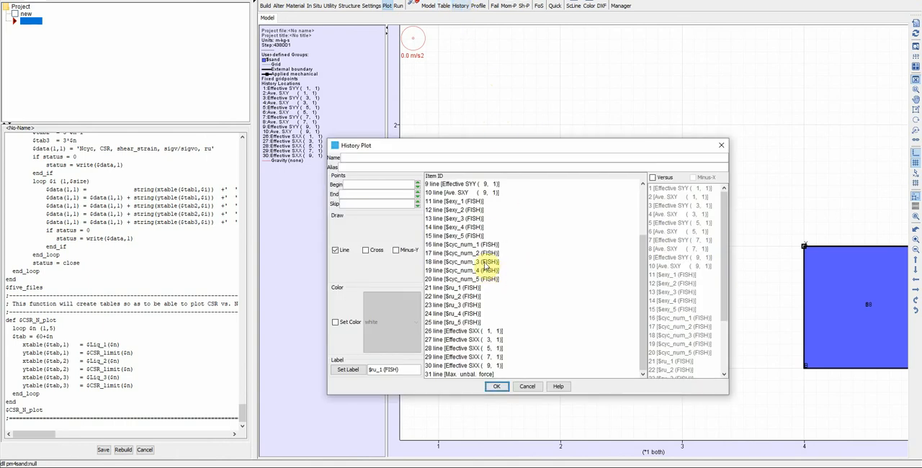
pyautogui.click(453, 292)
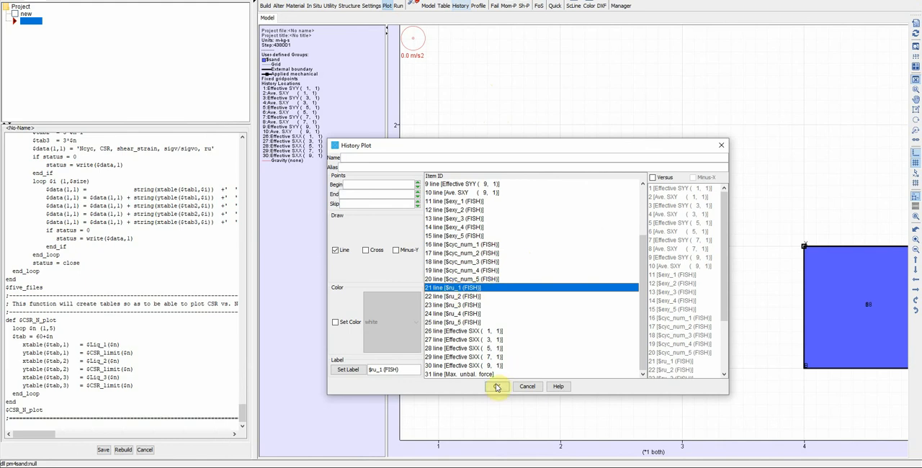
pyautogui.click(497, 387)
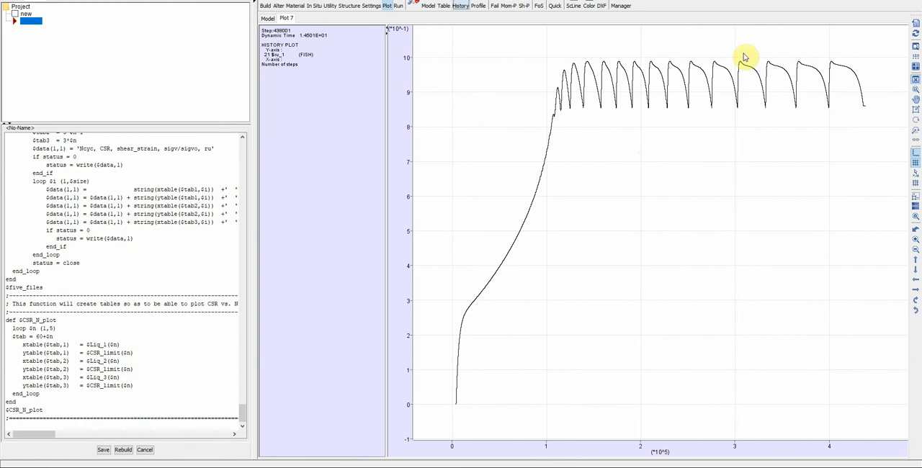
pyautogui.moveTo(780, 8)
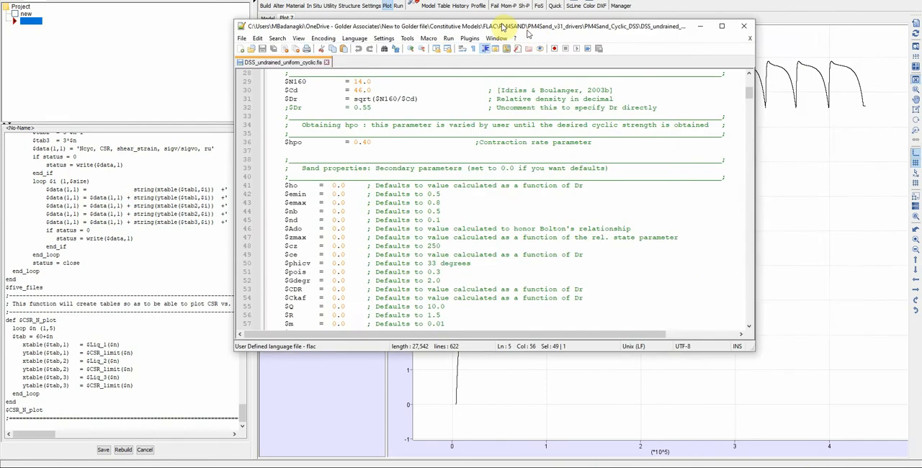
pyautogui.click(721, 26)
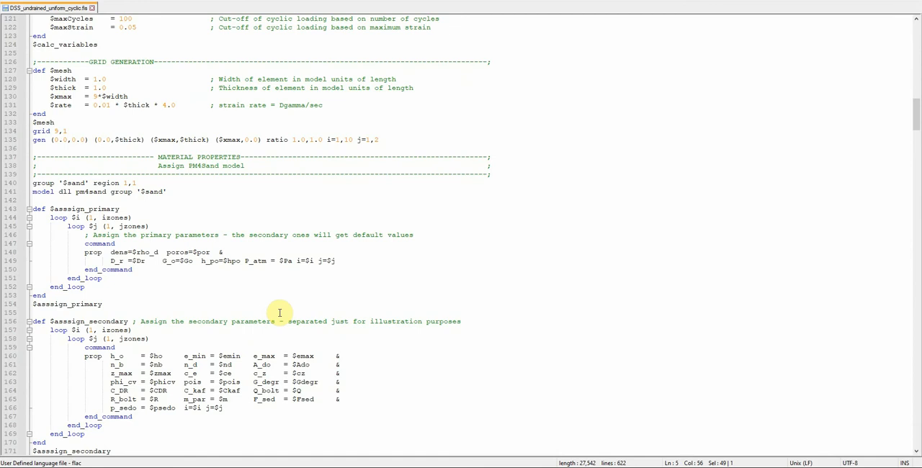
pyautogui.scroll(-3)
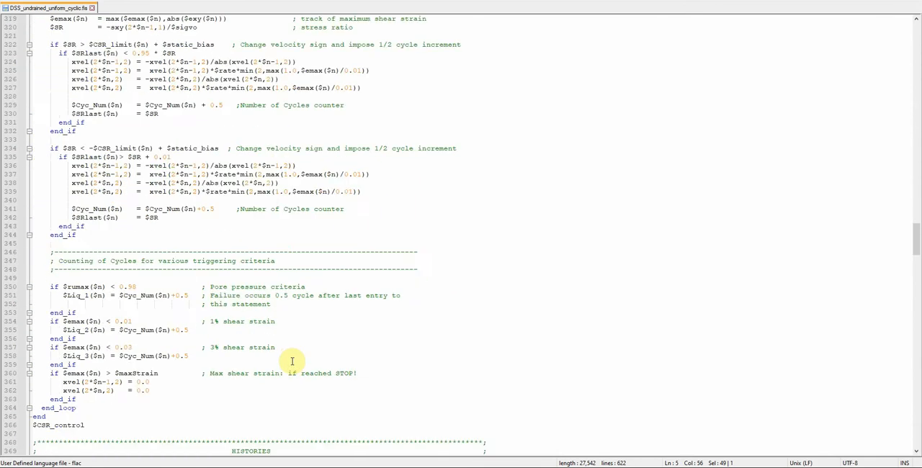
pyautogui.scroll(-3)
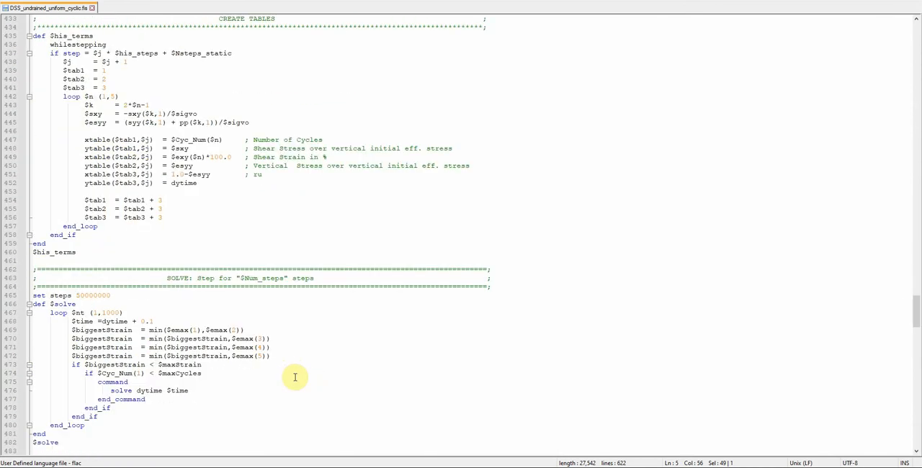
pyautogui.scroll(-3)
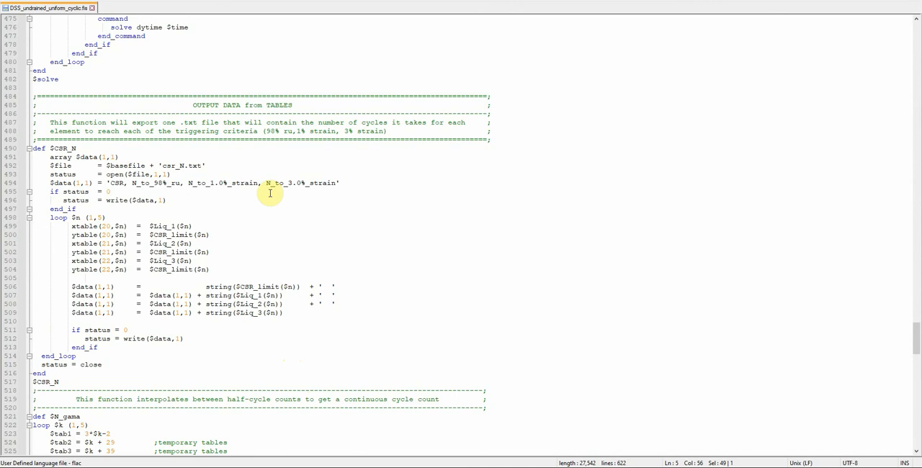
pyautogui.scroll(-3)
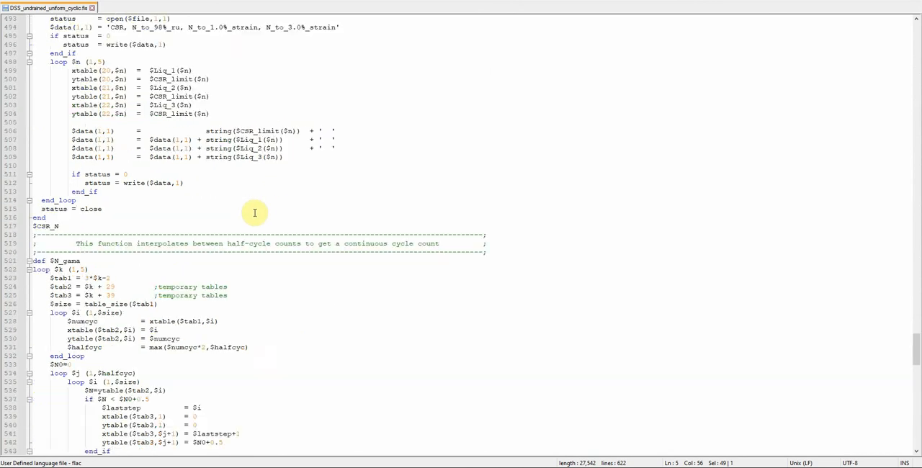
pyautogui.scroll(-3)
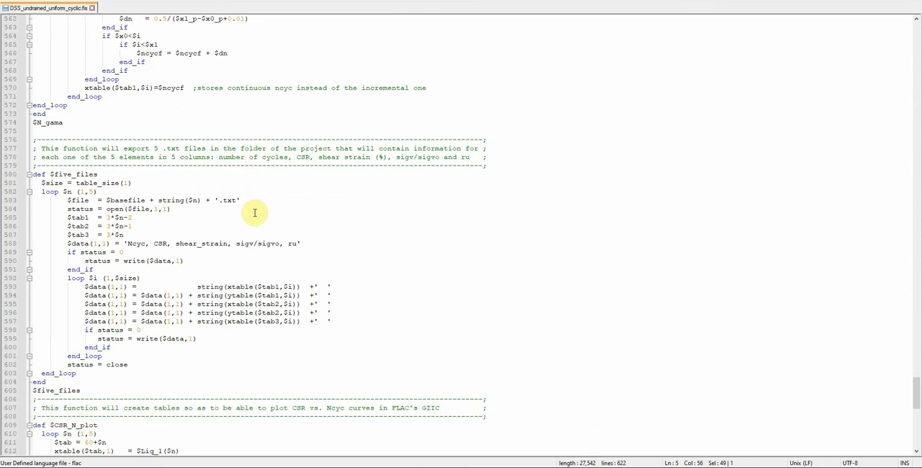
pyautogui.scroll(-3)
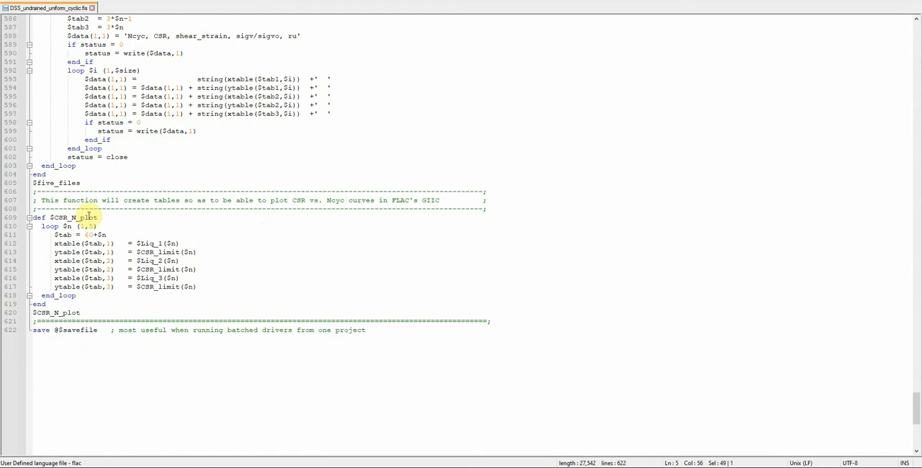
pyautogui.scroll(3)
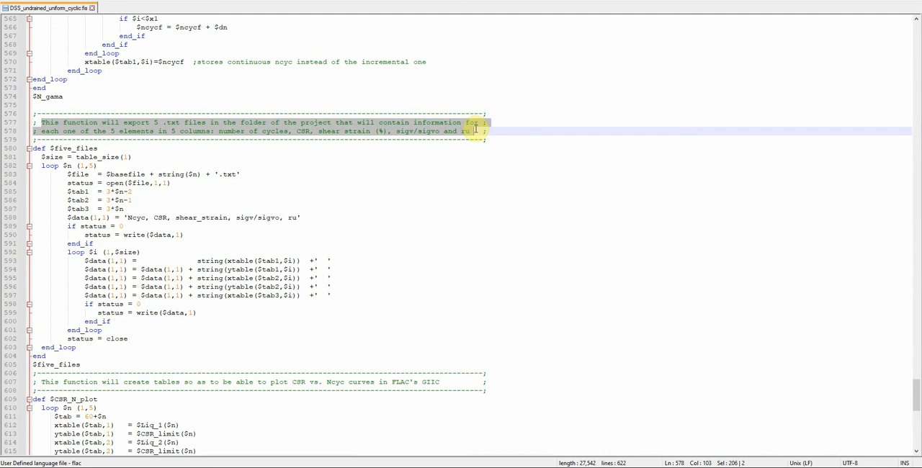
pyautogui.moveTo(392, 135)
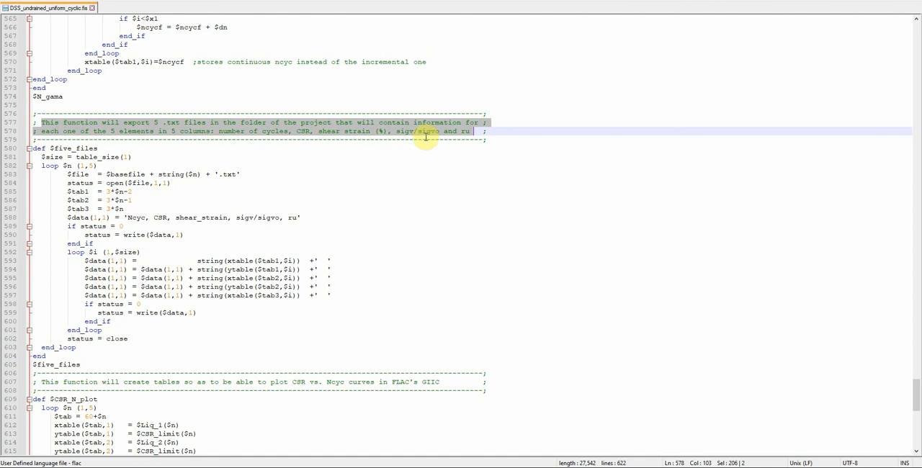
pyautogui.moveTo(464, 137)
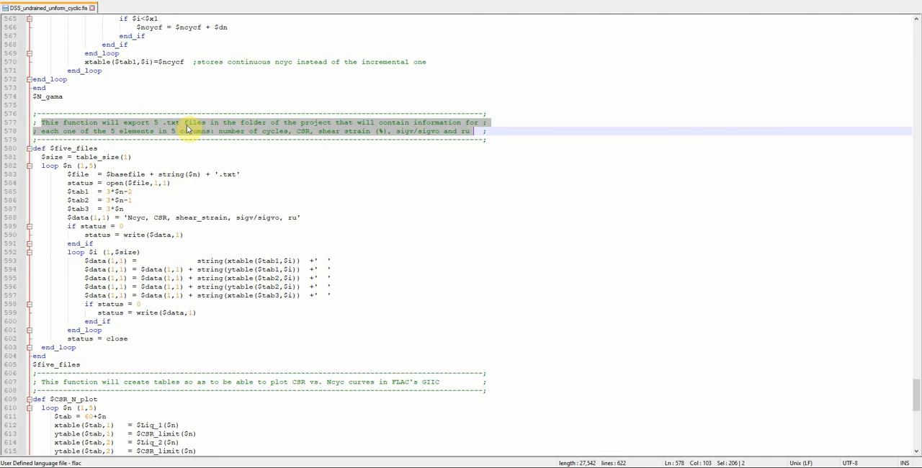
pyautogui.moveTo(173, 126)
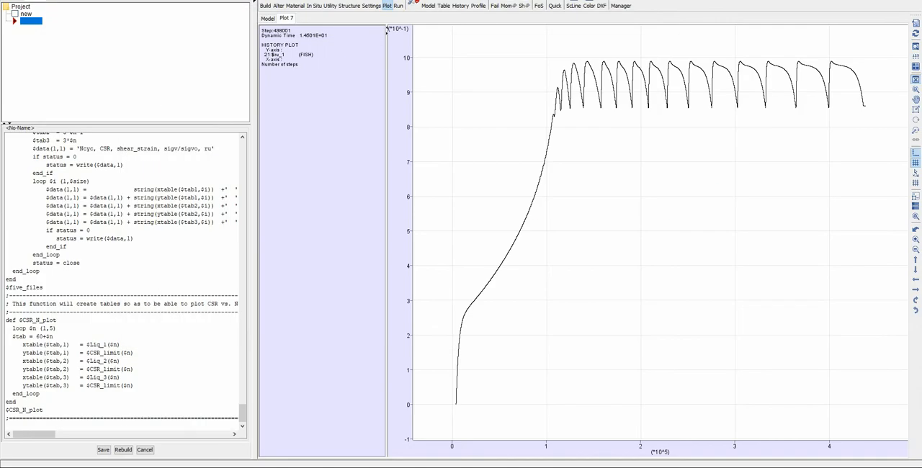
pyautogui.moveTo(252, 205)
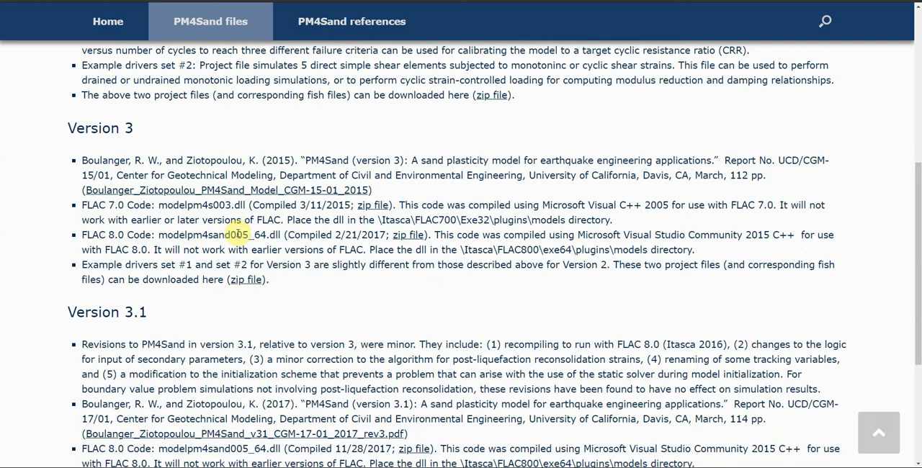
# Scroll to Version 3 and highlight its FLAC 7.0 DLL and install path.
pyautogui.scroll(3)
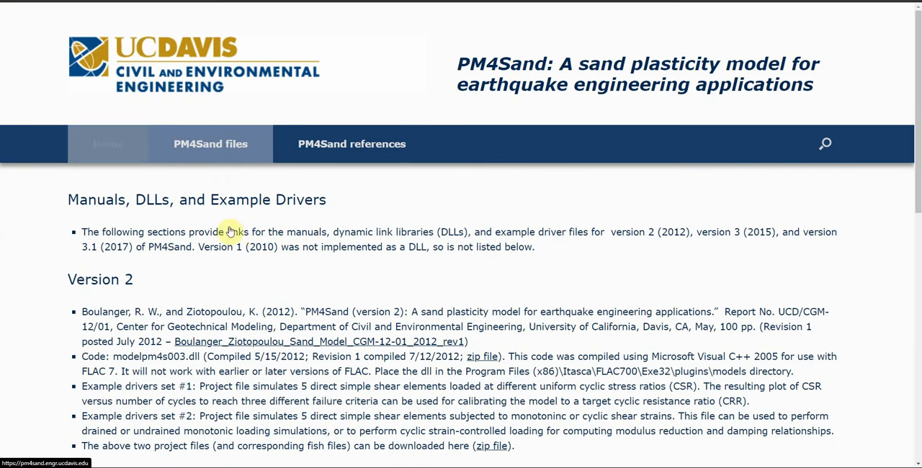
pyautogui.scroll(-3)
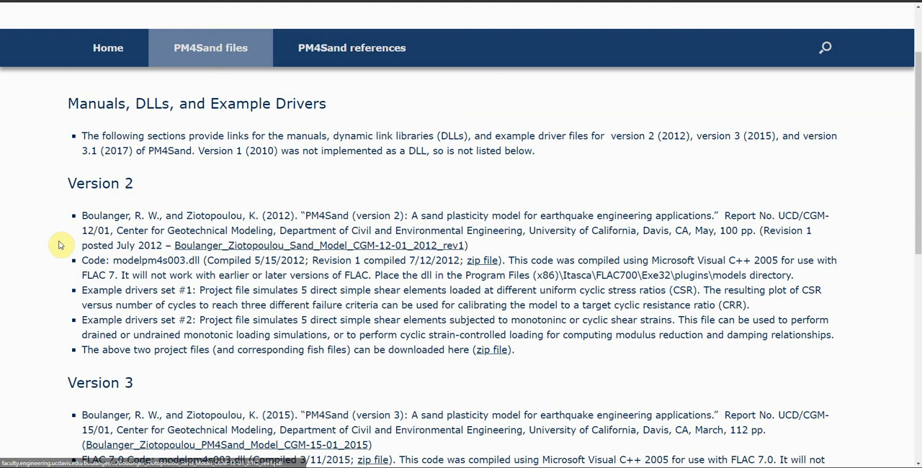
pyautogui.moveTo(226, 182)
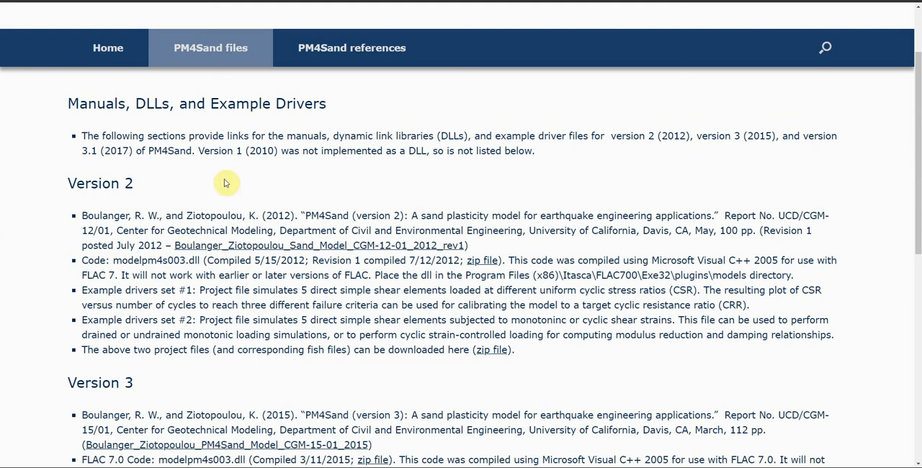
pyautogui.moveTo(550, 163)
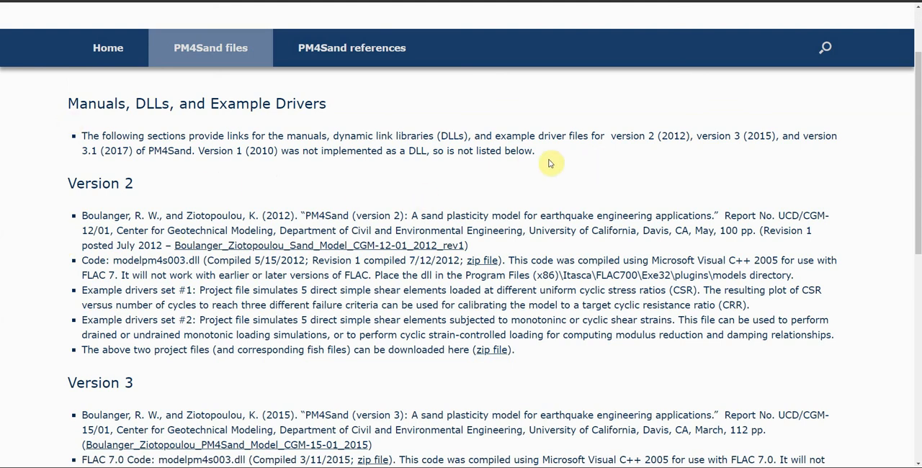
pyautogui.moveTo(129, 151)
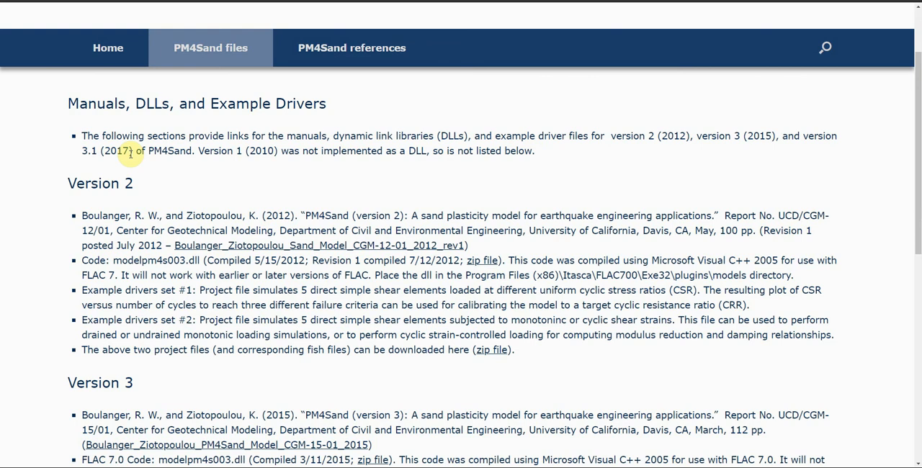
pyautogui.scroll(-3)
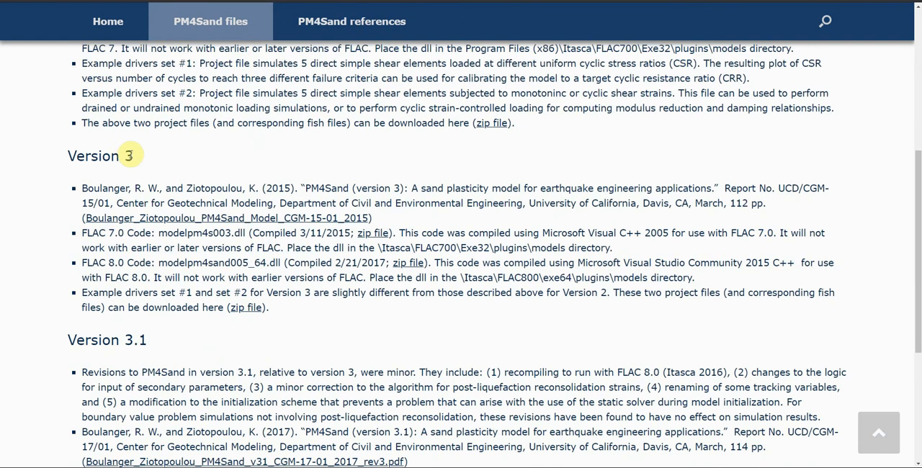
pyautogui.scroll(3)
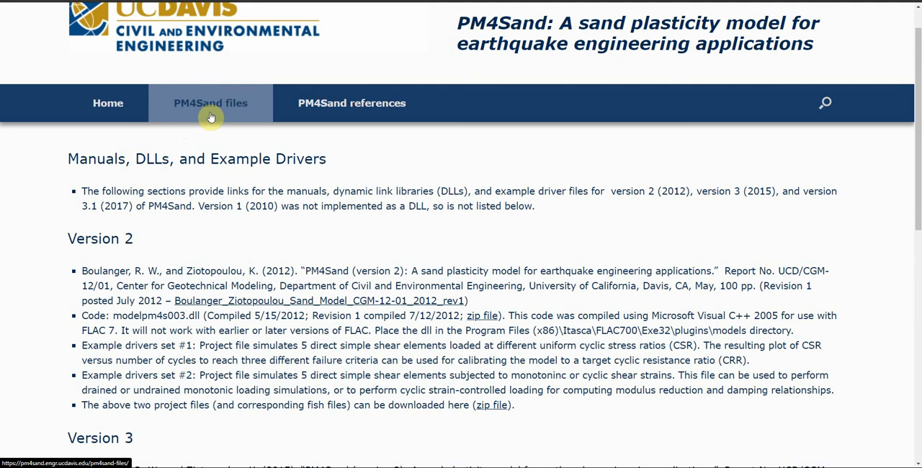
pyautogui.moveTo(171, 116)
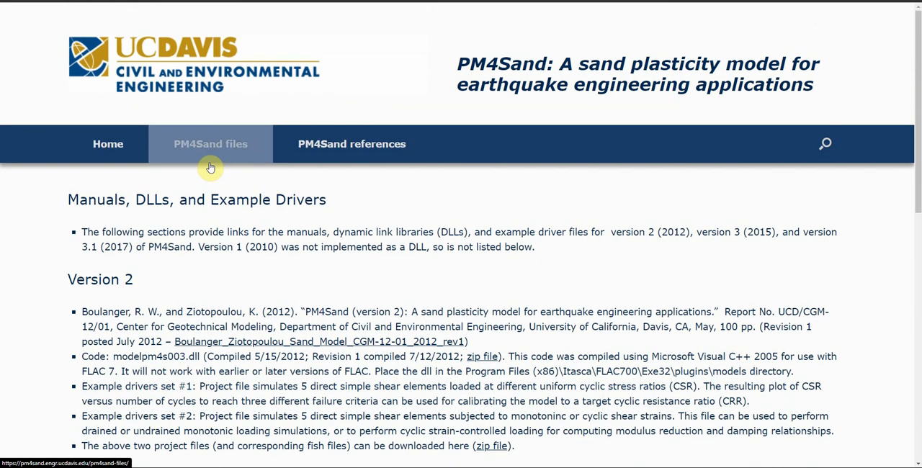
pyautogui.moveTo(207, 262)
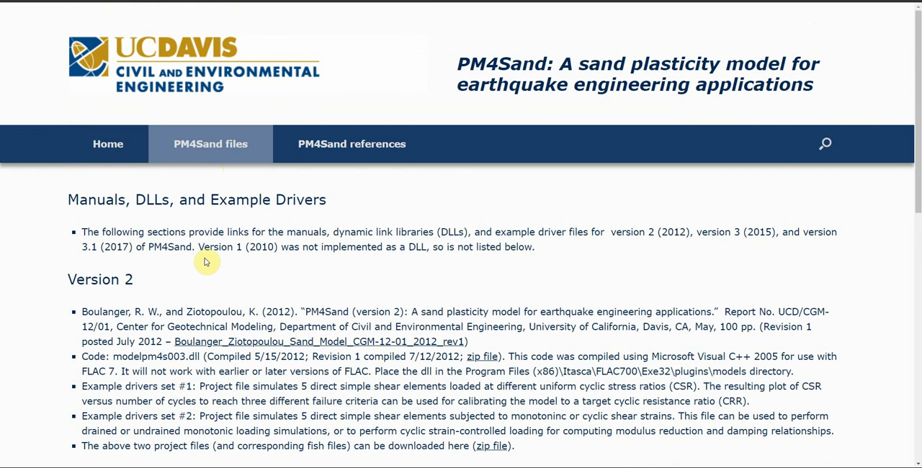
pyautogui.scroll(-3)
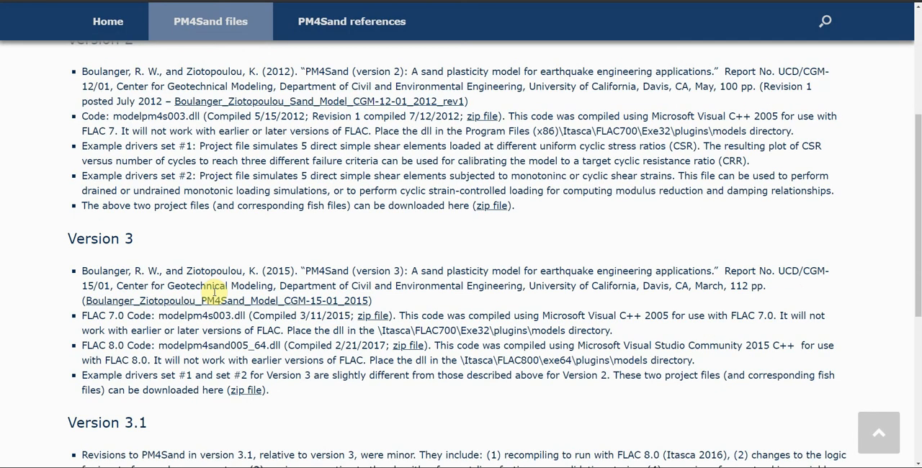
pyautogui.scroll(-3)
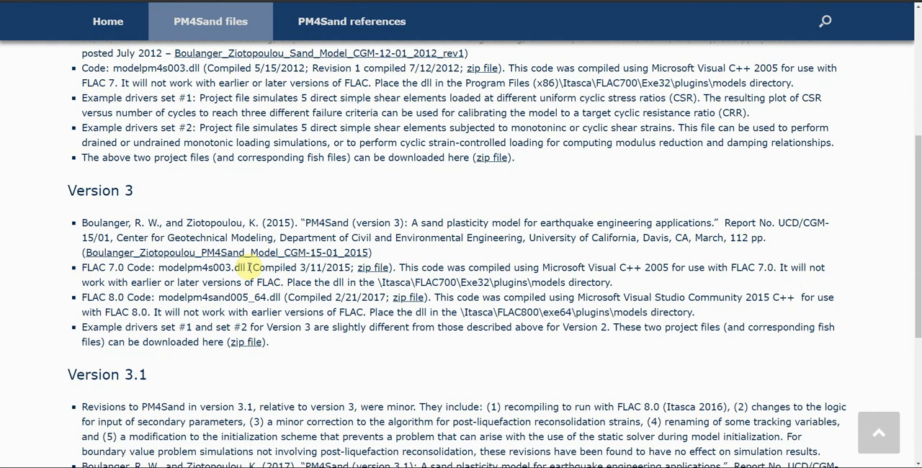
pyautogui.doubleClick(202, 268)
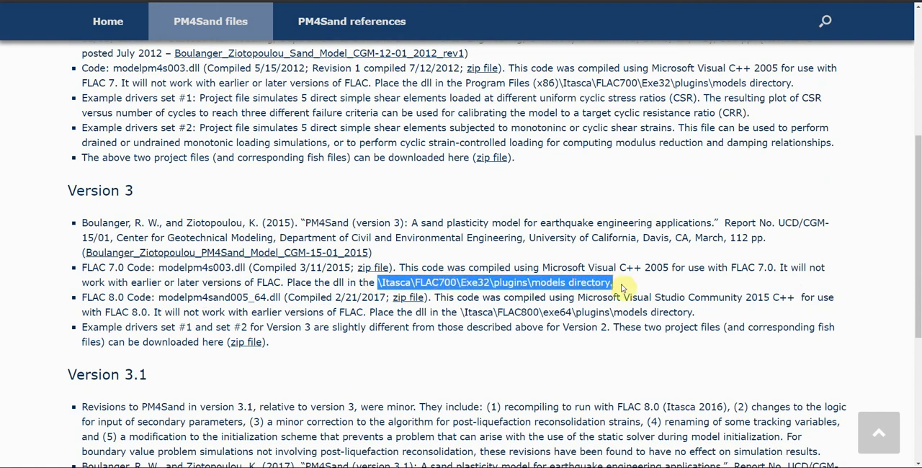
pyautogui.moveTo(608, 293)
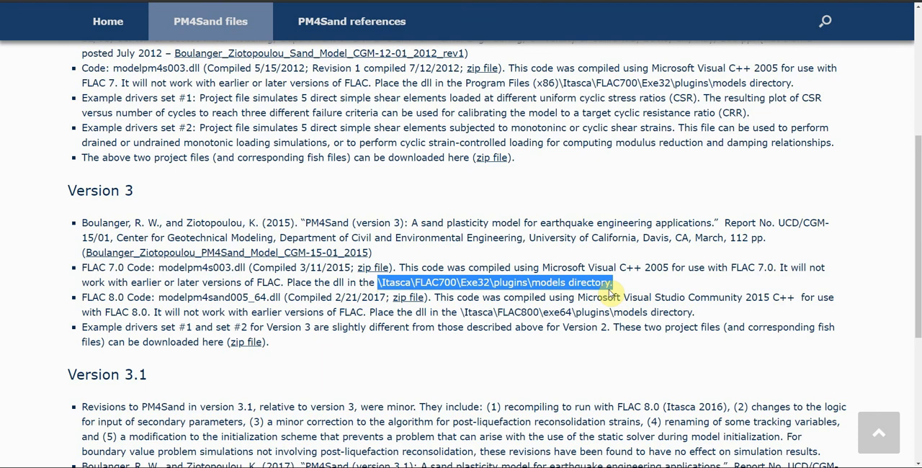
pyautogui.scroll(-3)
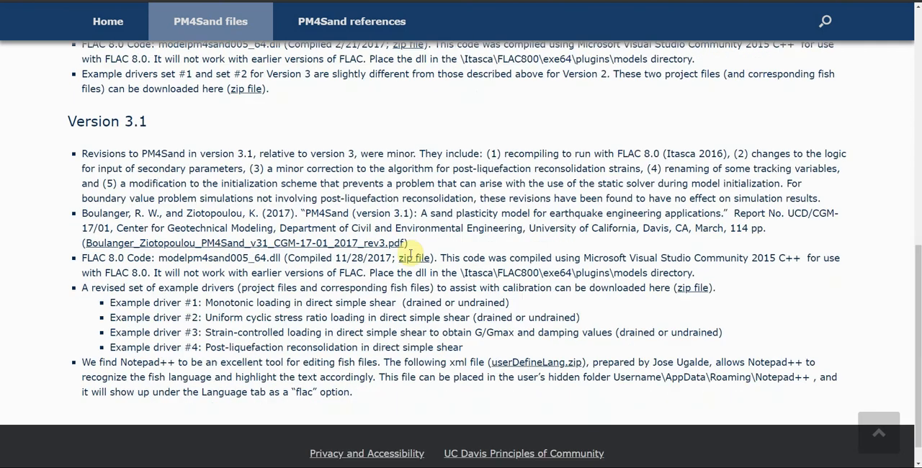
# Compare the Version 3 and 3.1 entries, including the FLAC800 exe64 plugins models path.
pyautogui.scroll(3)
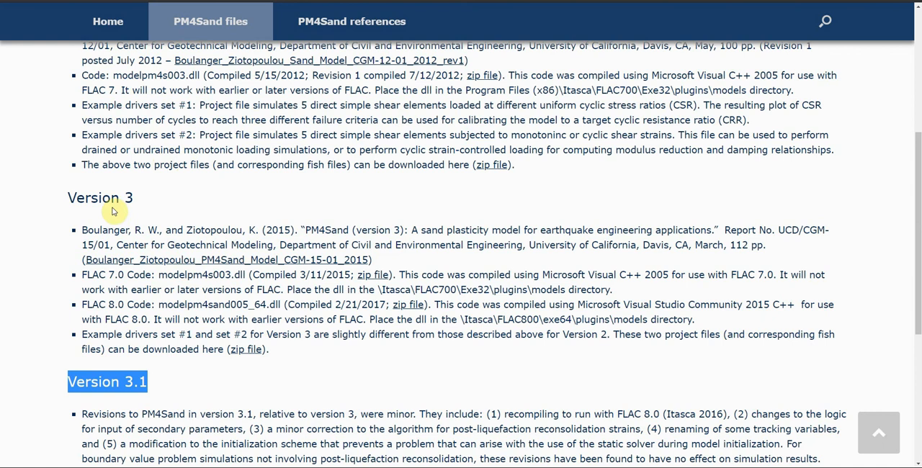
pyautogui.scroll(-3)
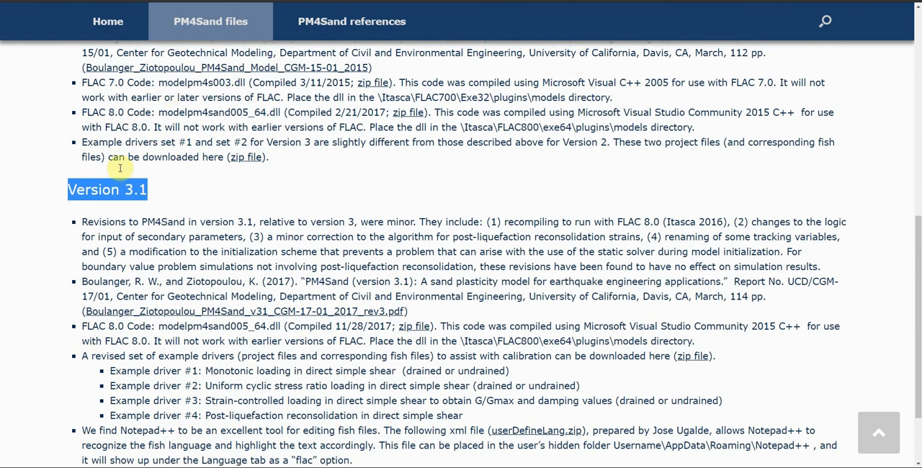
pyautogui.scroll(3)
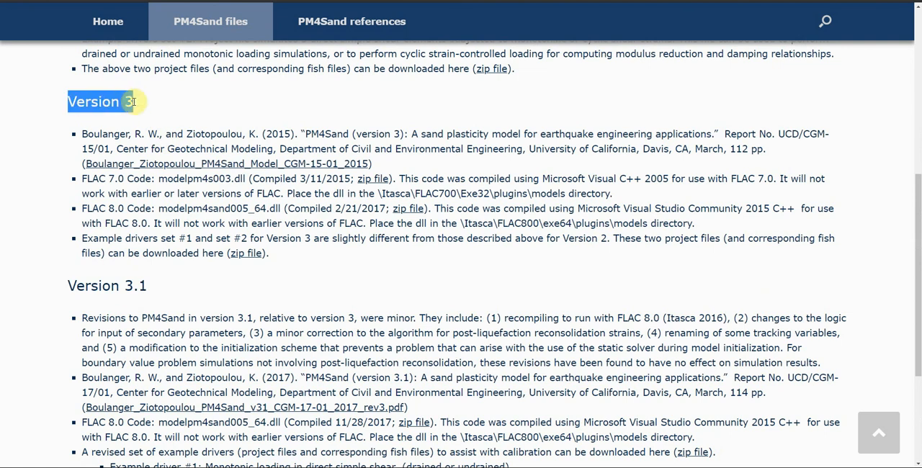
pyautogui.scroll(-3)
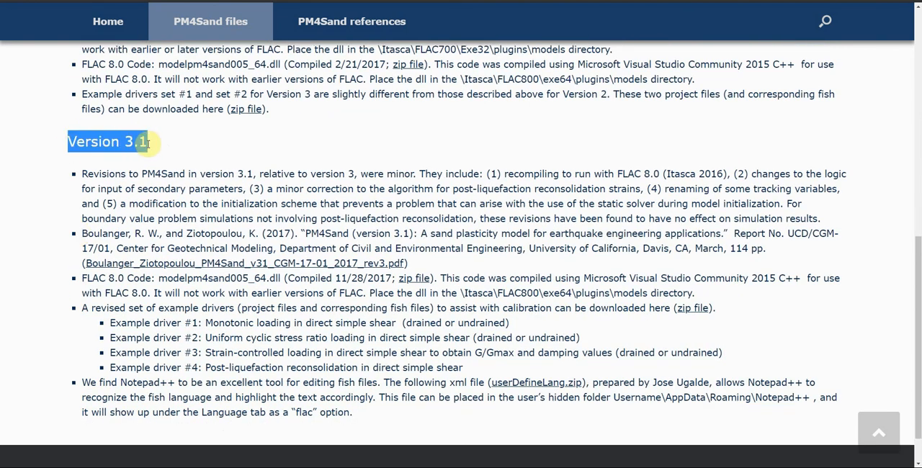
pyautogui.moveTo(465, 271)
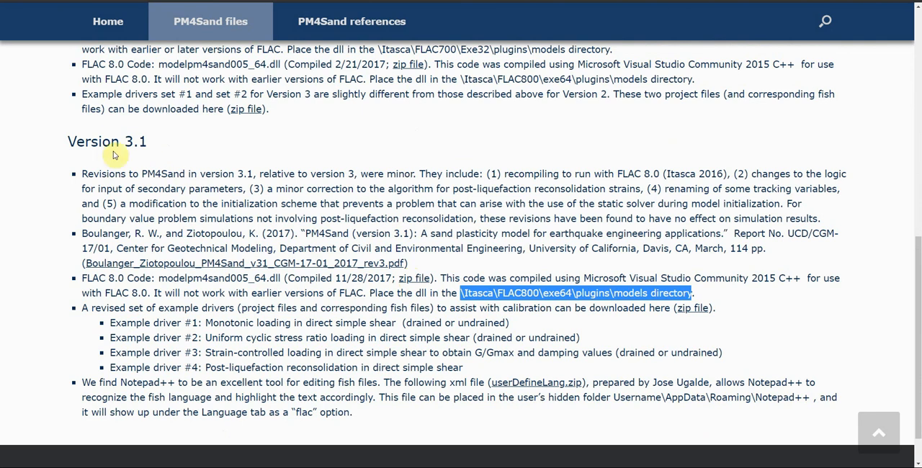
pyautogui.scroll(3)
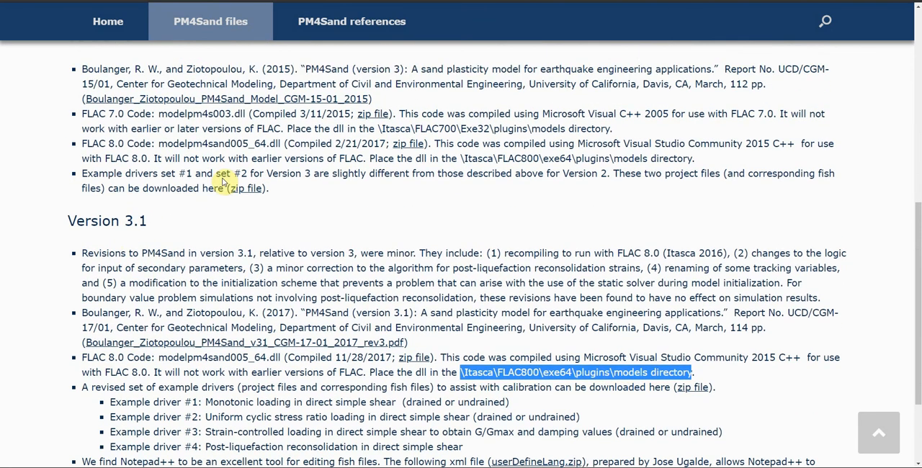
pyautogui.scroll(3)
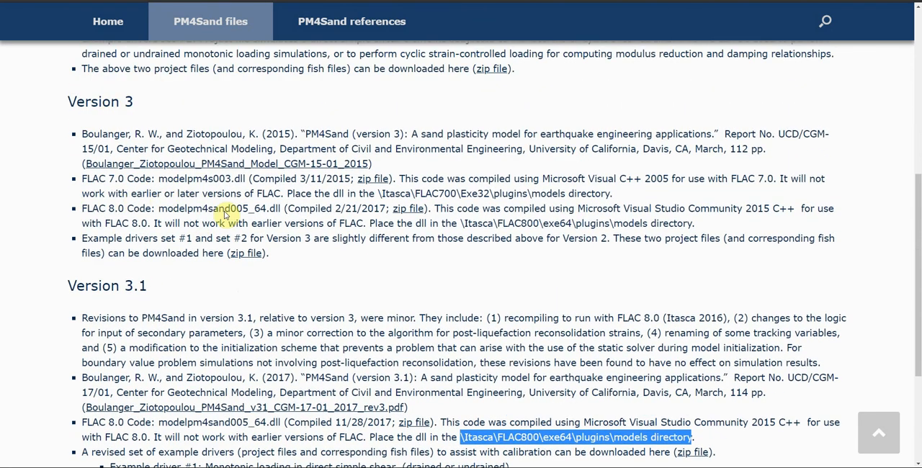
pyautogui.scroll(-3)
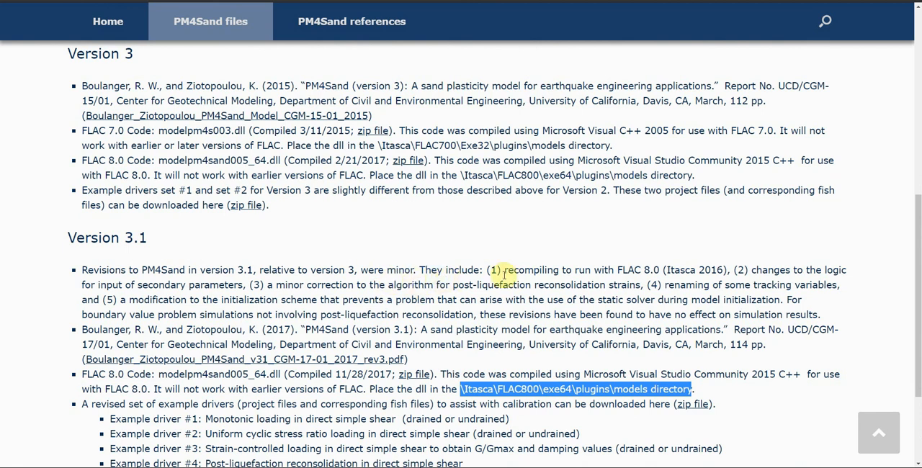
pyautogui.moveTo(675, 270)
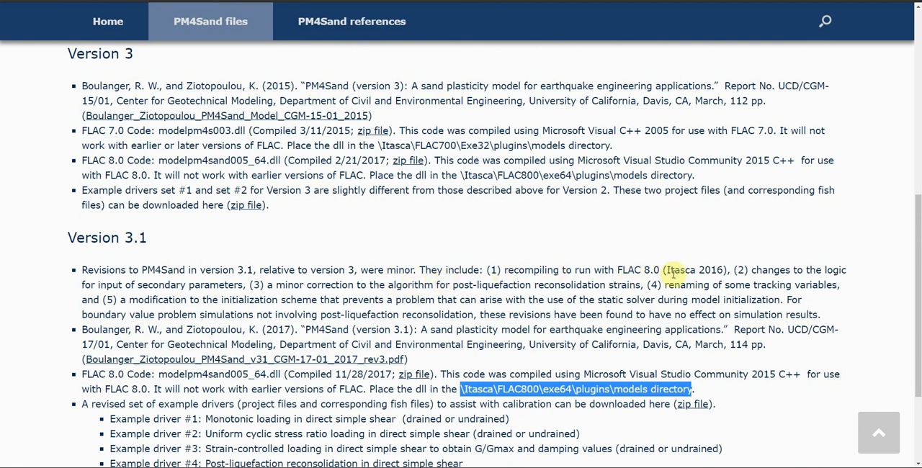
pyautogui.scroll(3)
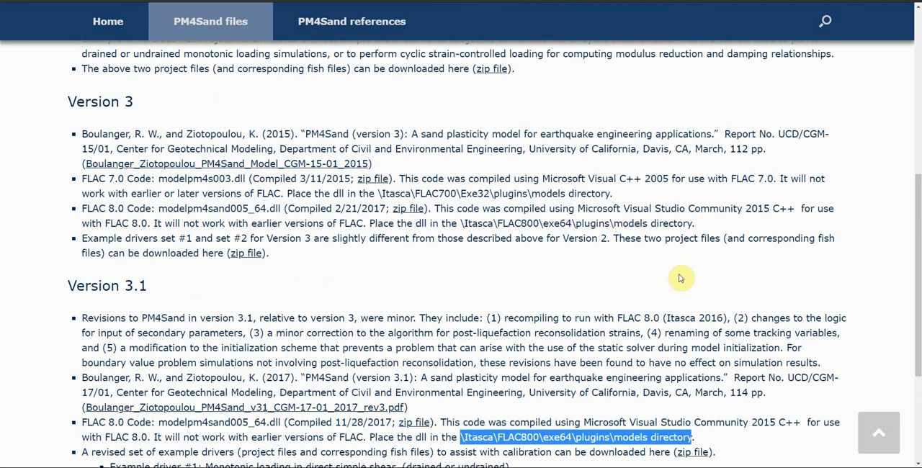
pyautogui.moveTo(203, 149)
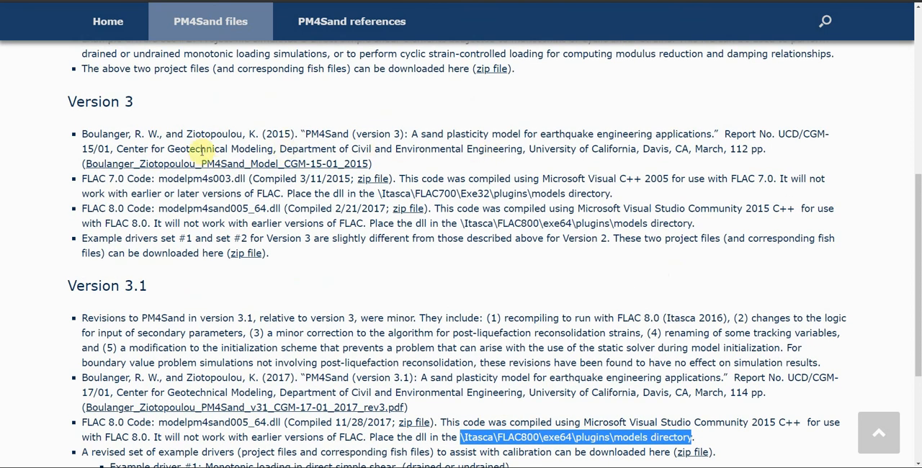
pyautogui.moveTo(94, 109)
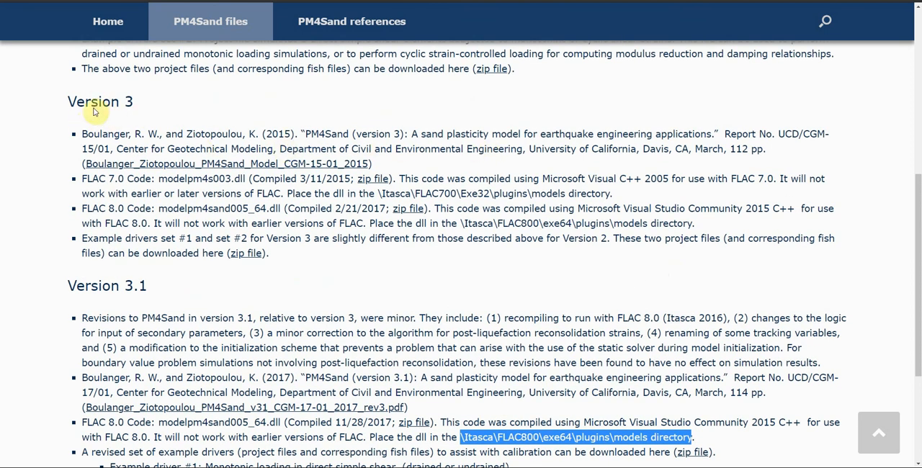
pyautogui.moveTo(129, 123)
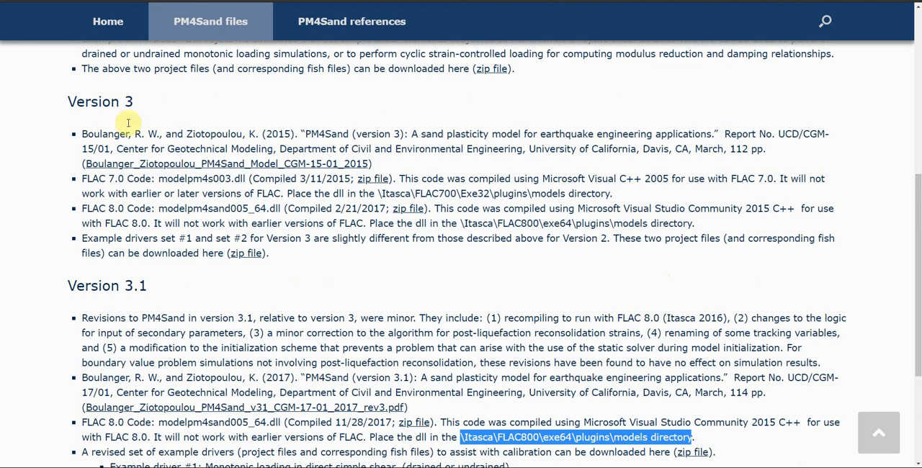
# Highlight the Version 3.1 heading, then the modelpm4sand005_64.dll file name.
pyautogui.scroll(-3)
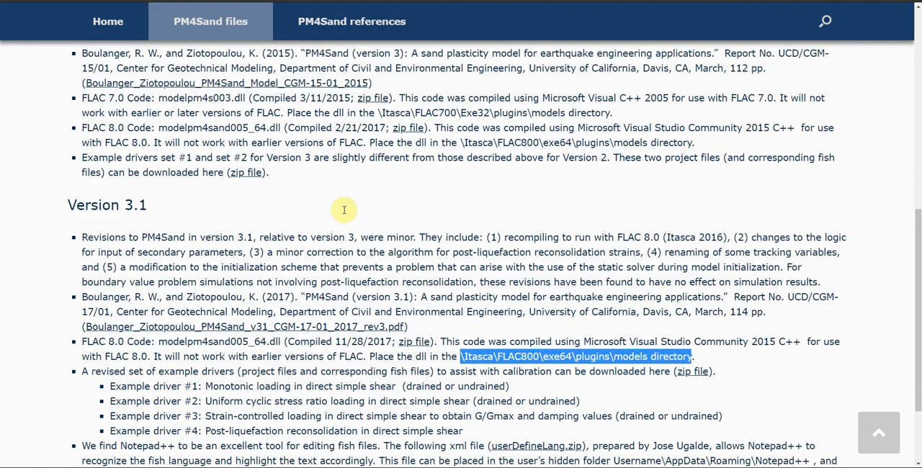
pyautogui.scroll(-3)
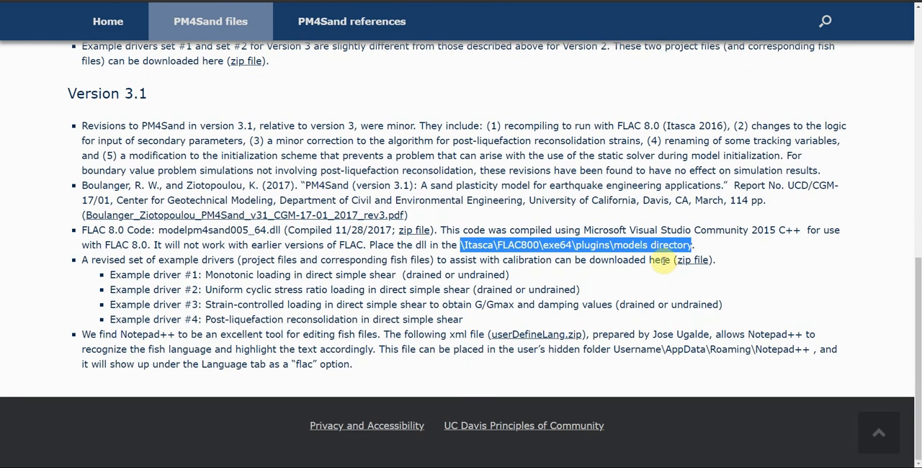
pyautogui.moveTo(119, 256)
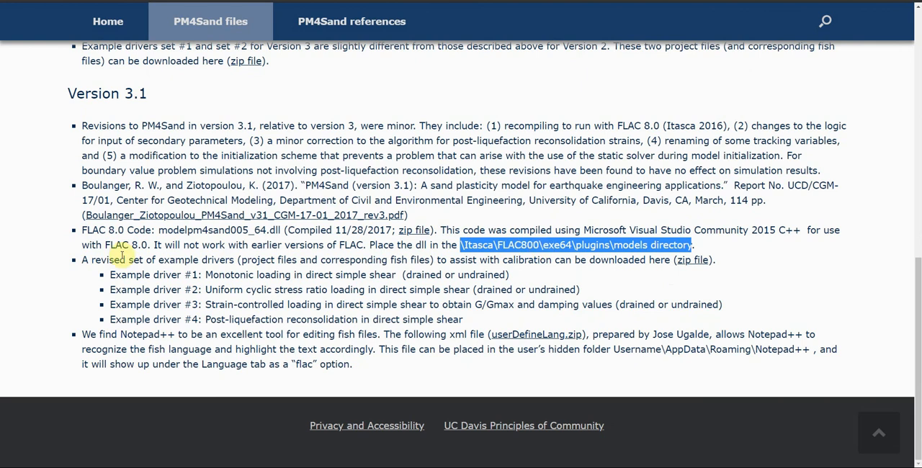
pyautogui.moveTo(111, 90)
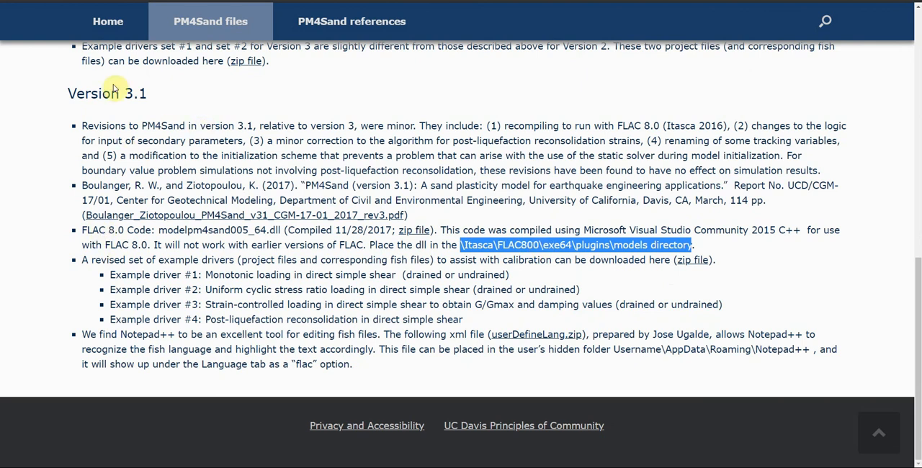
pyautogui.doubleClick(106, 93)
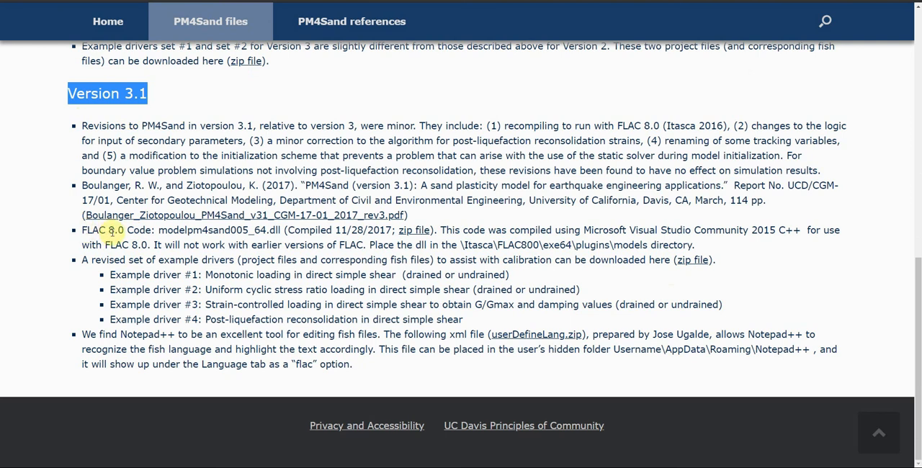
pyautogui.scroll(3)
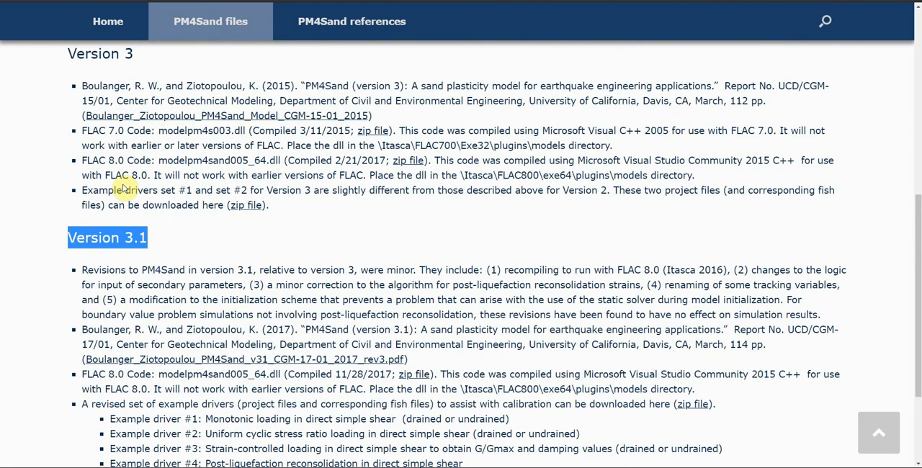
pyautogui.scroll(-3)
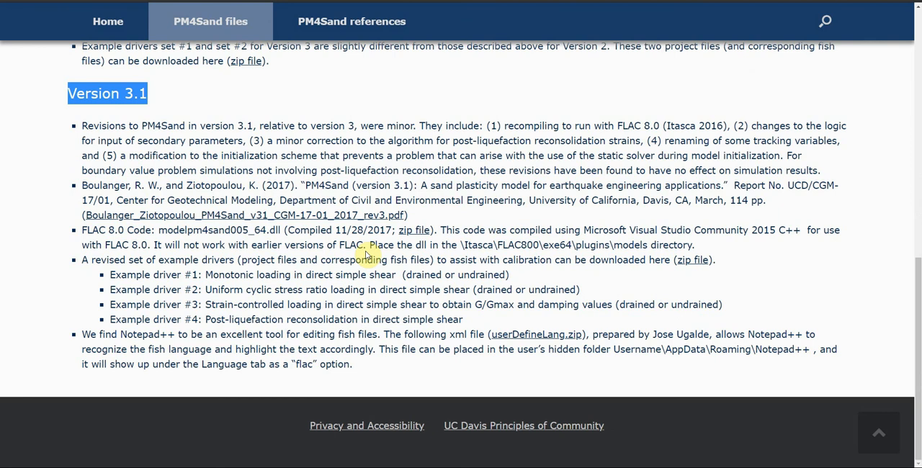
pyautogui.moveTo(234, 148)
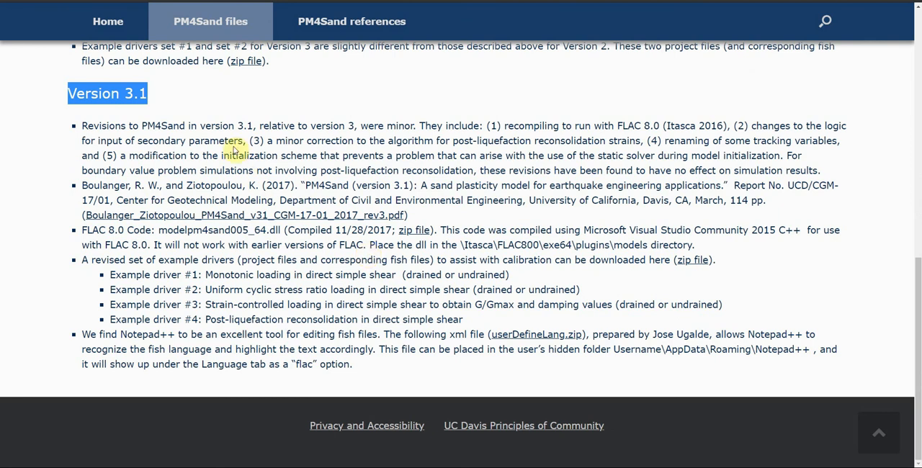
pyautogui.moveTo(136, 117)
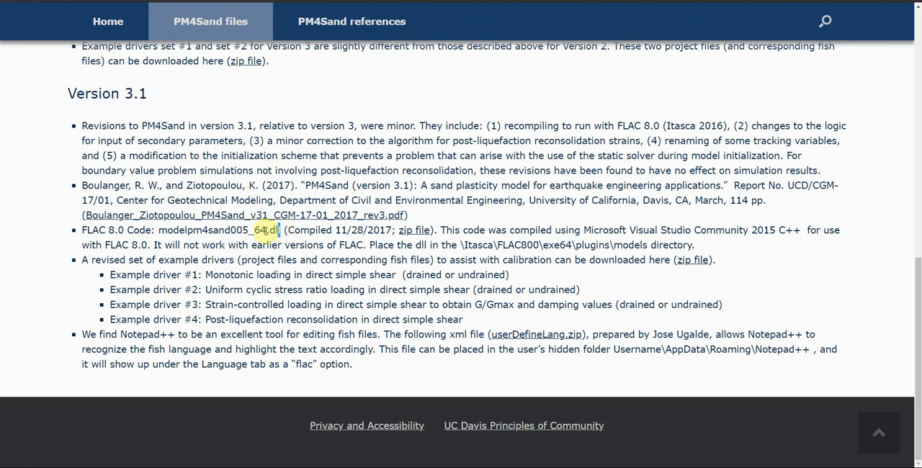
pyautogui.doubleClick(219, 230)
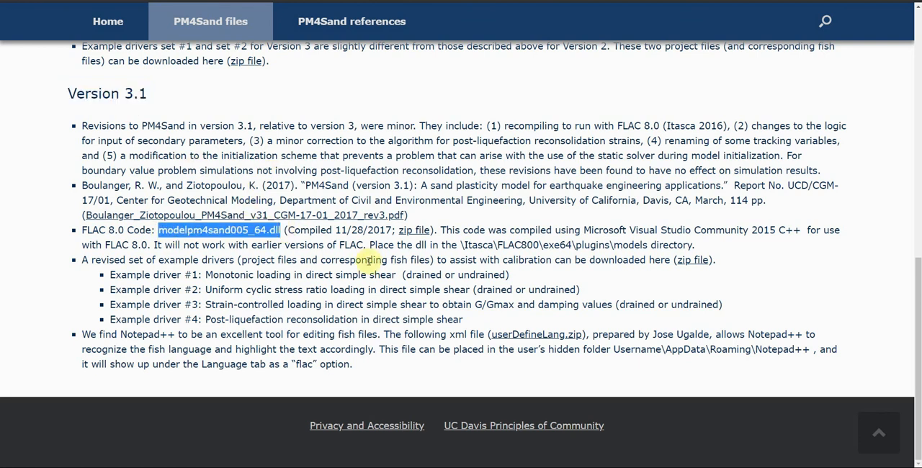